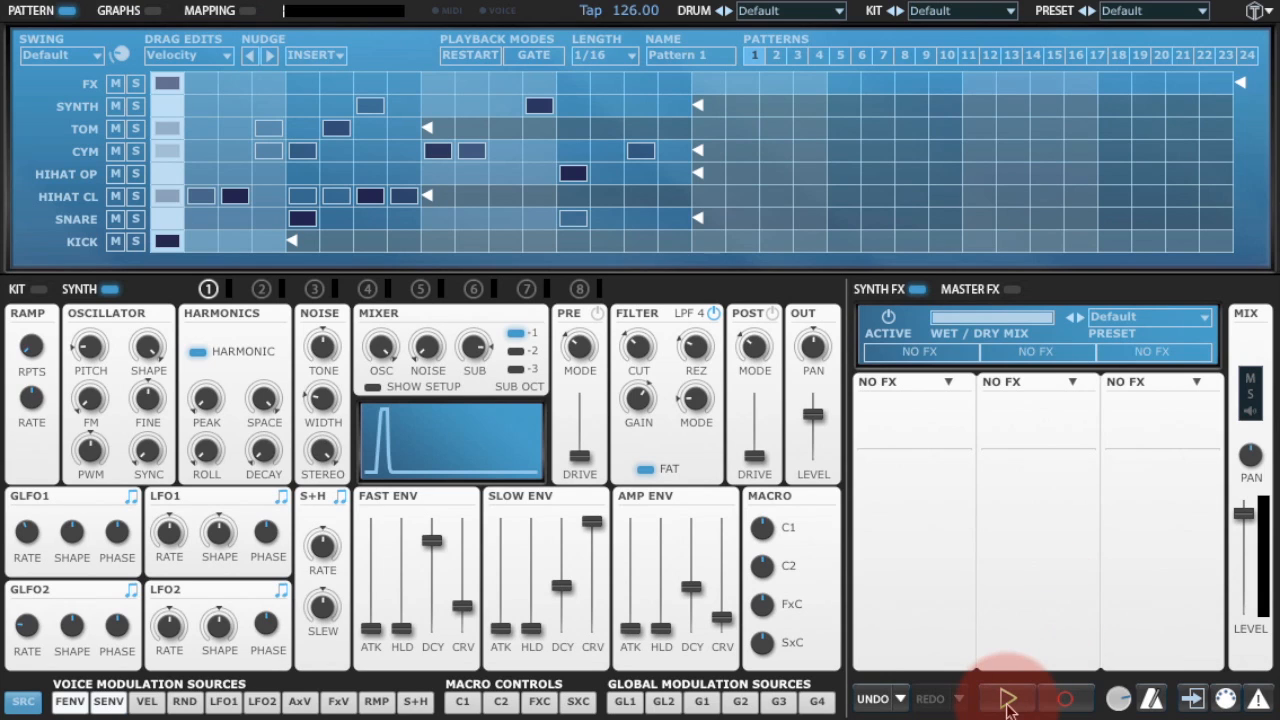
Audition the full drum pattern by playing and stopping the loop
left_click(1008, 698)
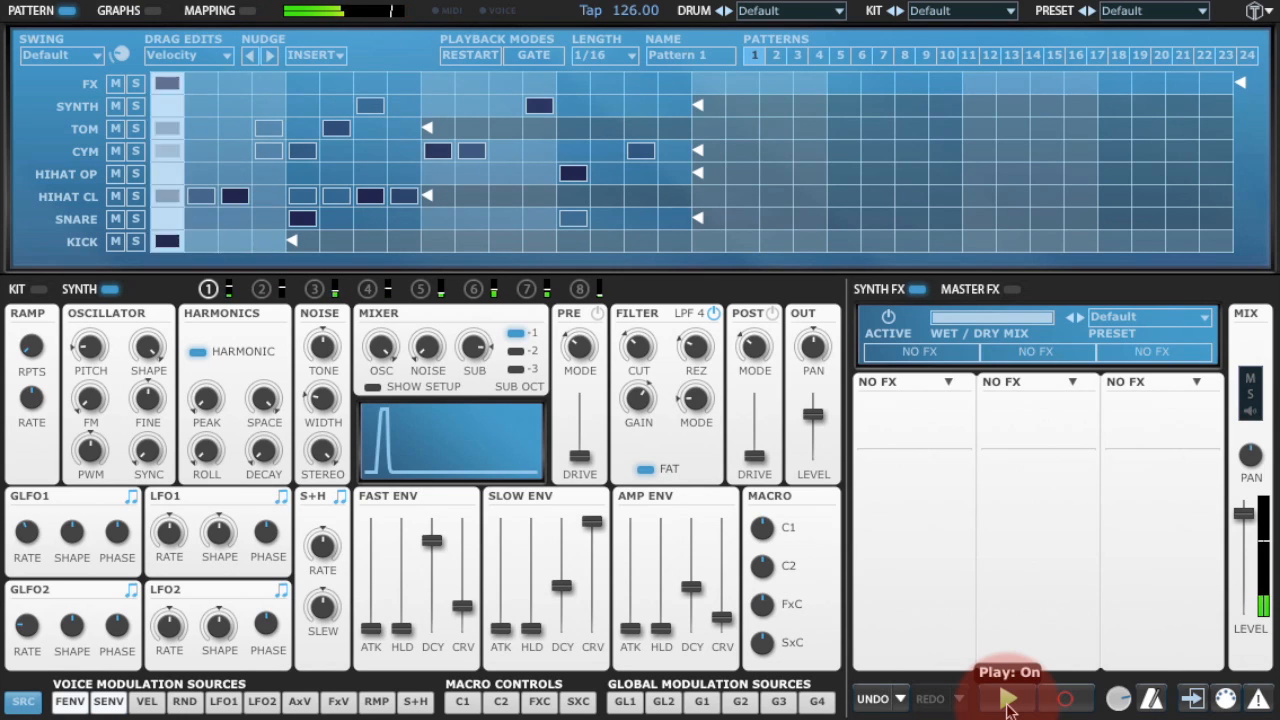
left_click(1004, 698)
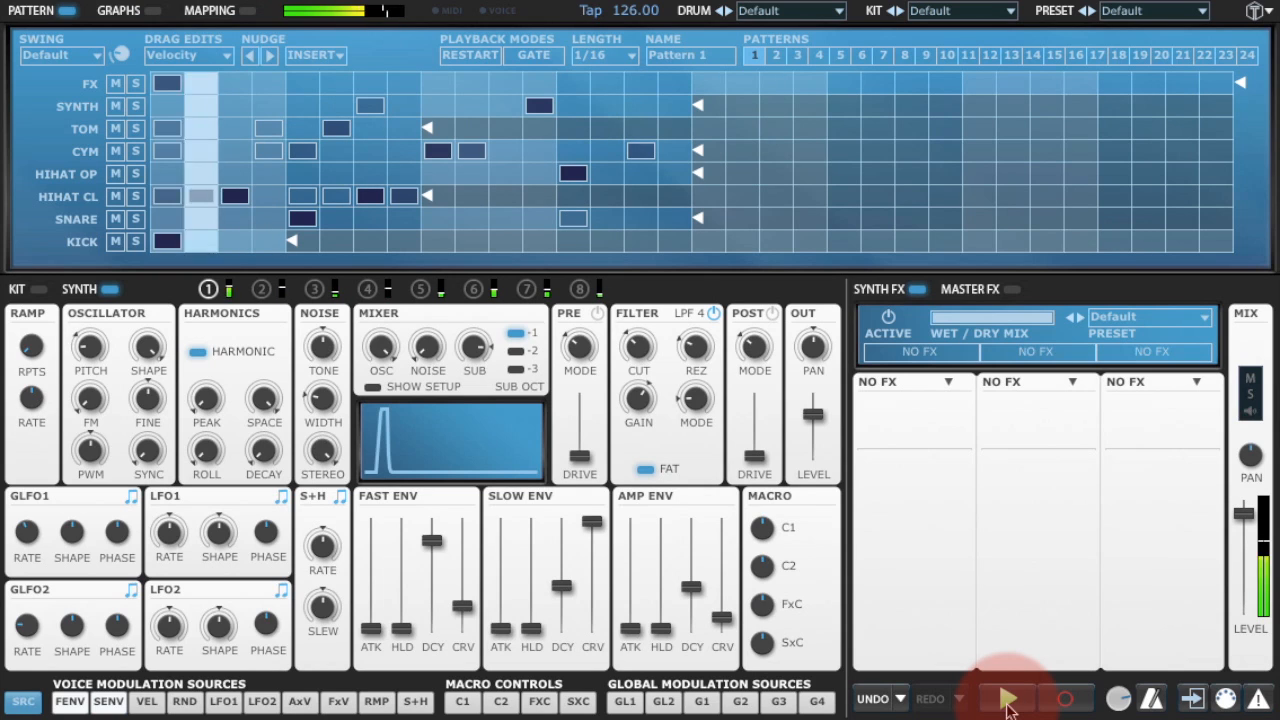
left_click(1008, 698)
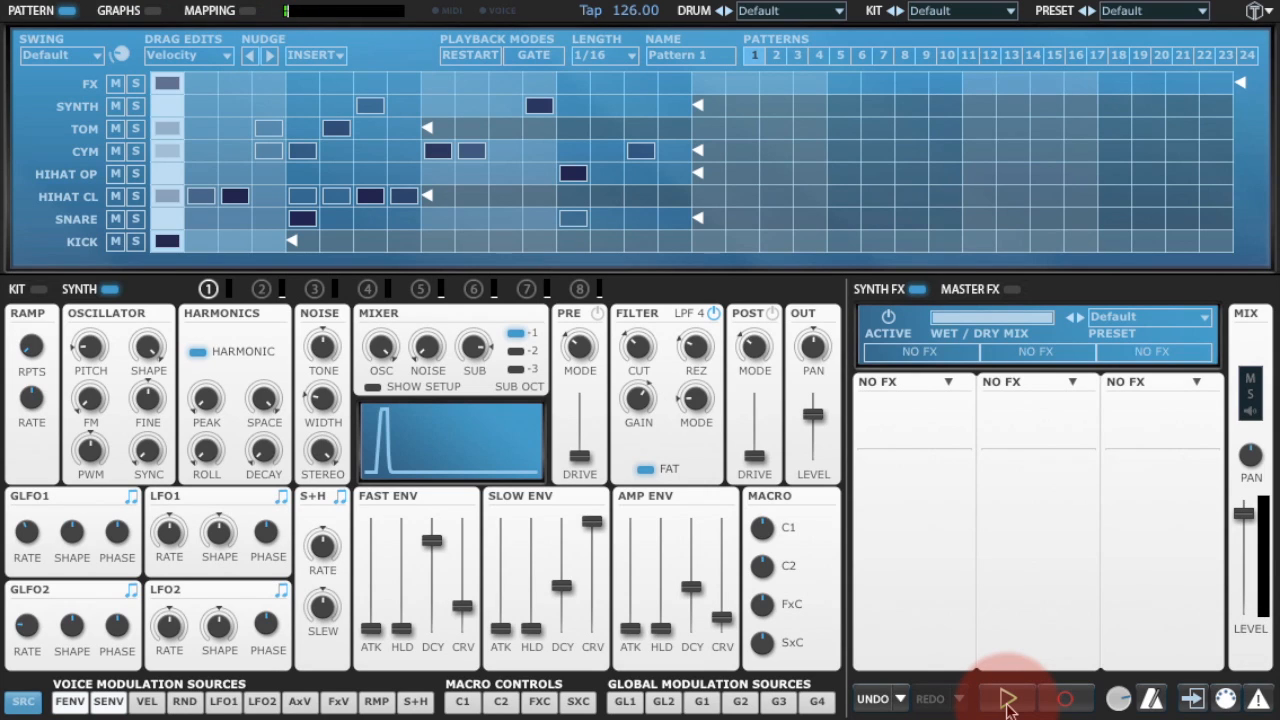
left_click(1006, 698)
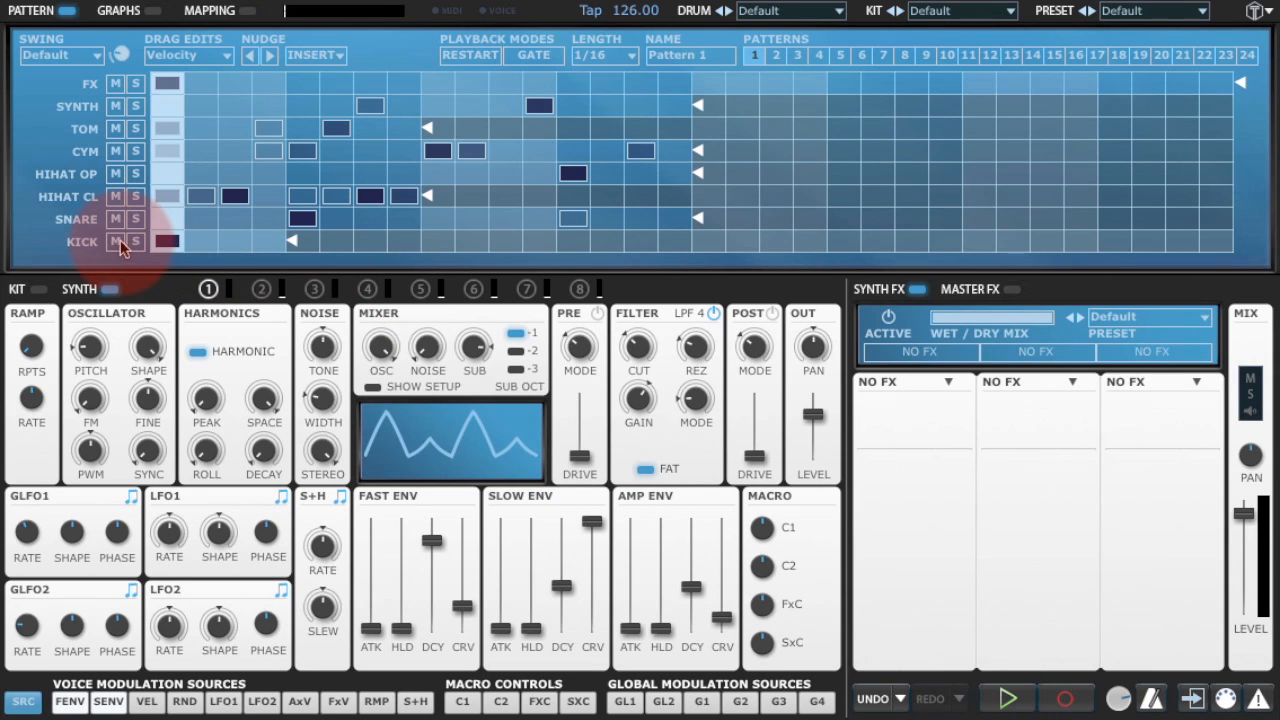
Solo the Kick row and replay the loop so only the kick sounds
left_click(1004, 698)
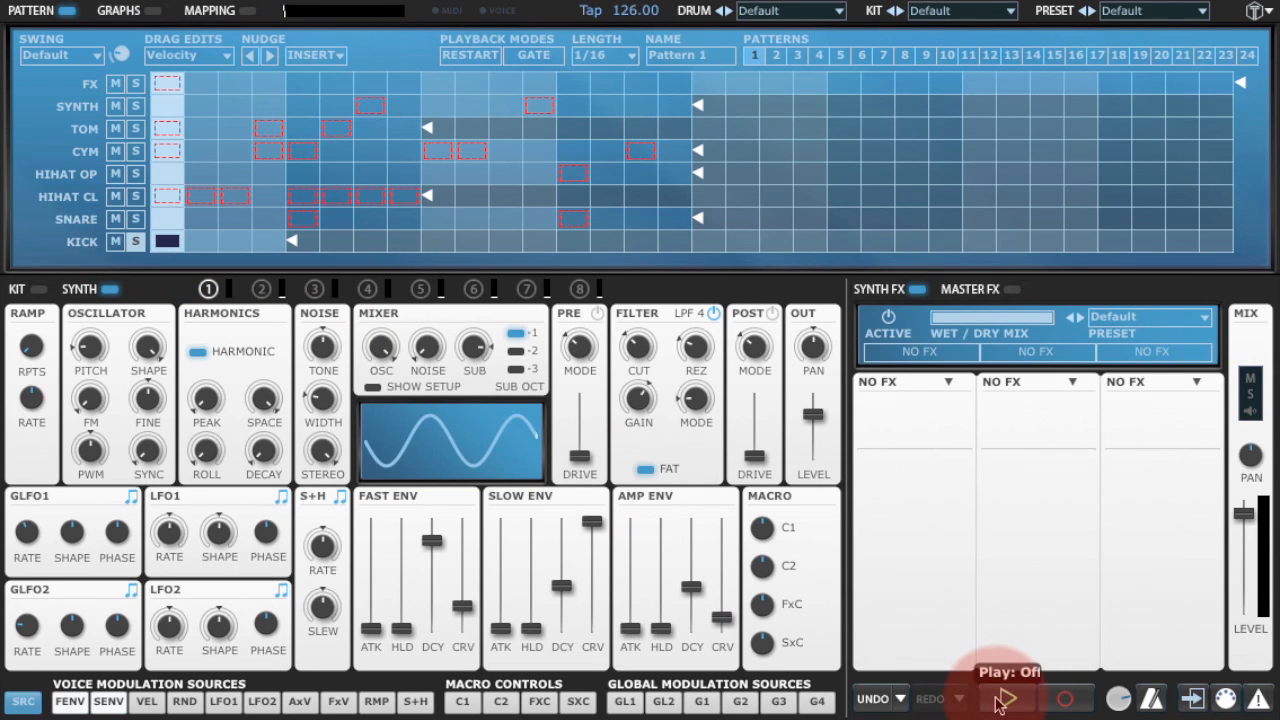
left_click(1006, 698)
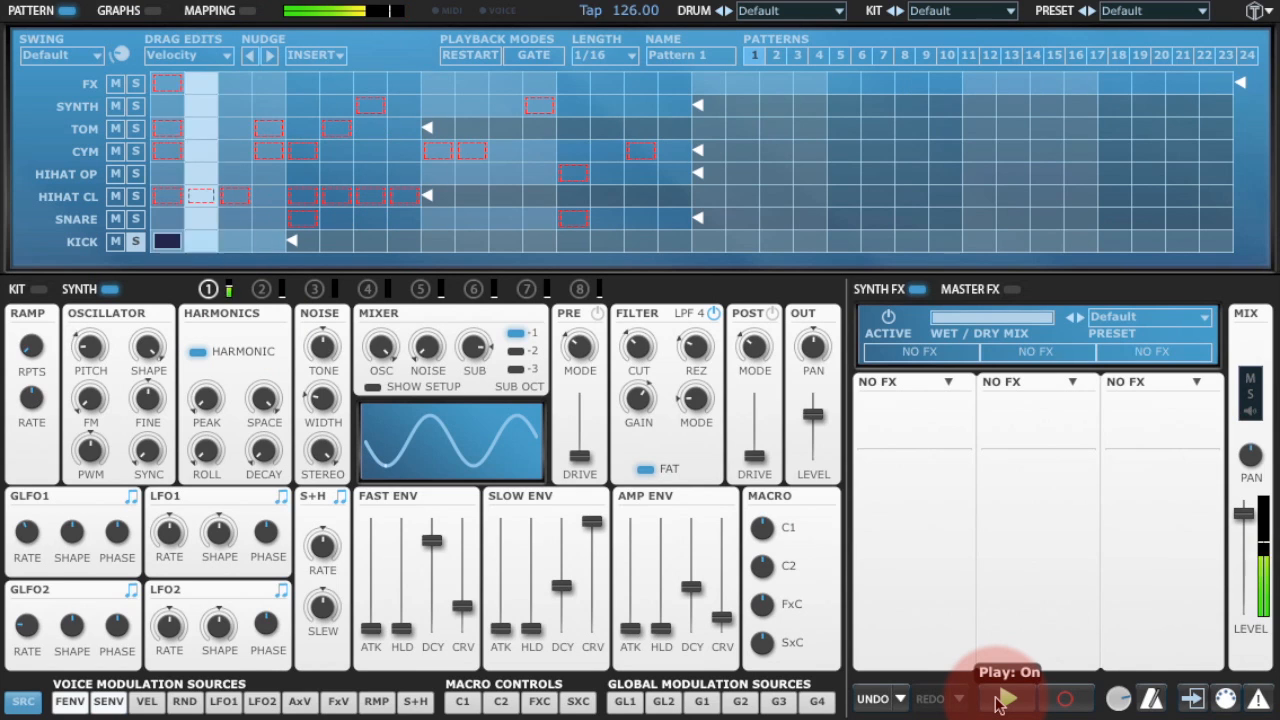
left_click(1004, 698)
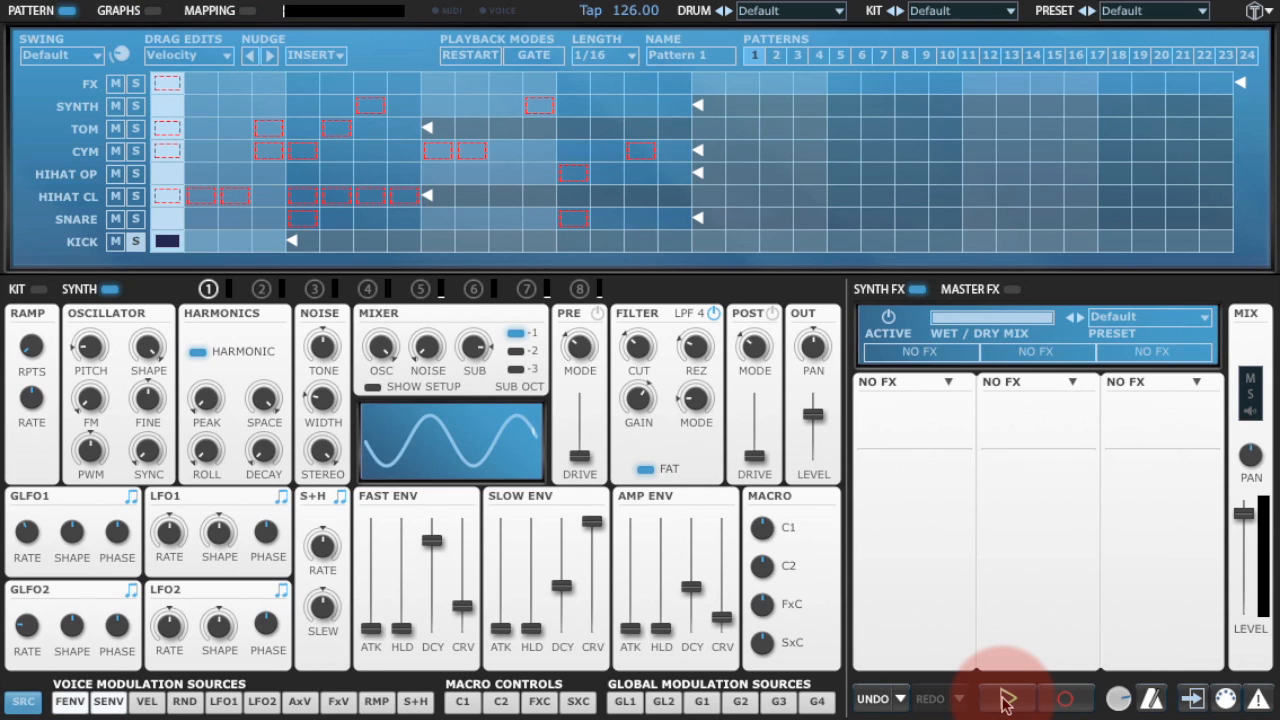
Reset the kick's synth to its init sound via the Synth panel menu and audition the loop
left_click(1006, 698)
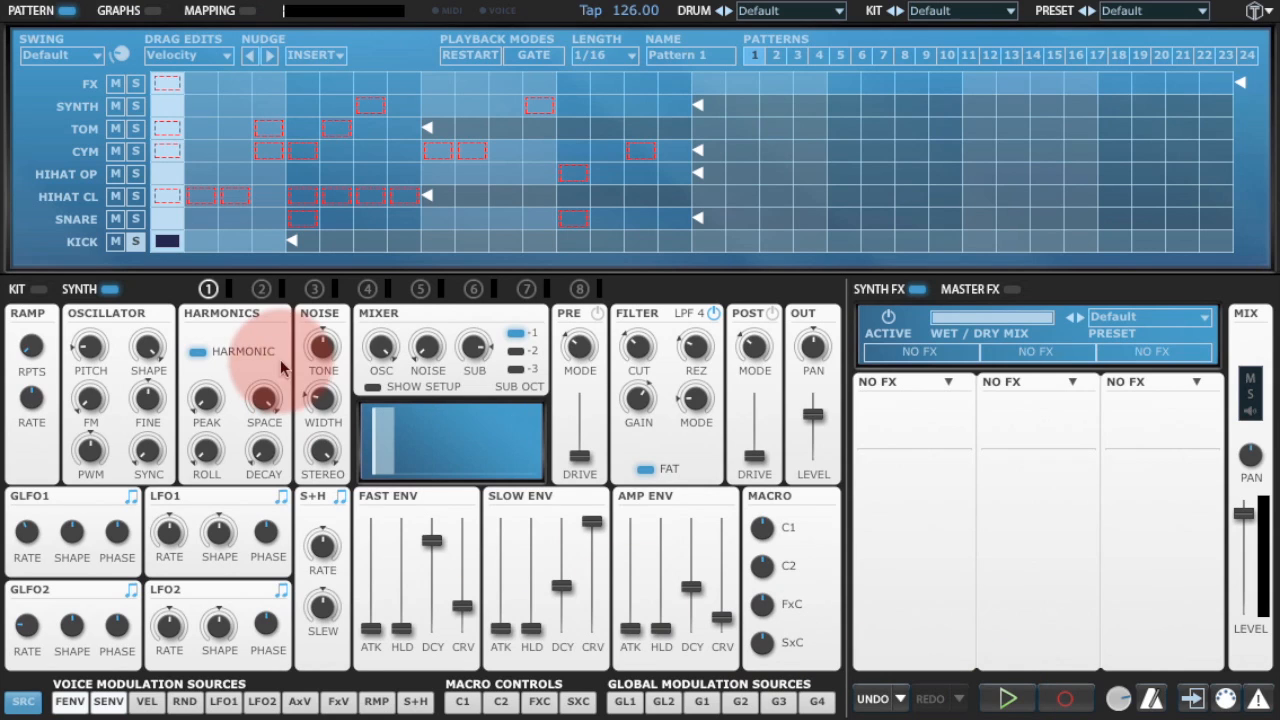
right_click(230, 350)
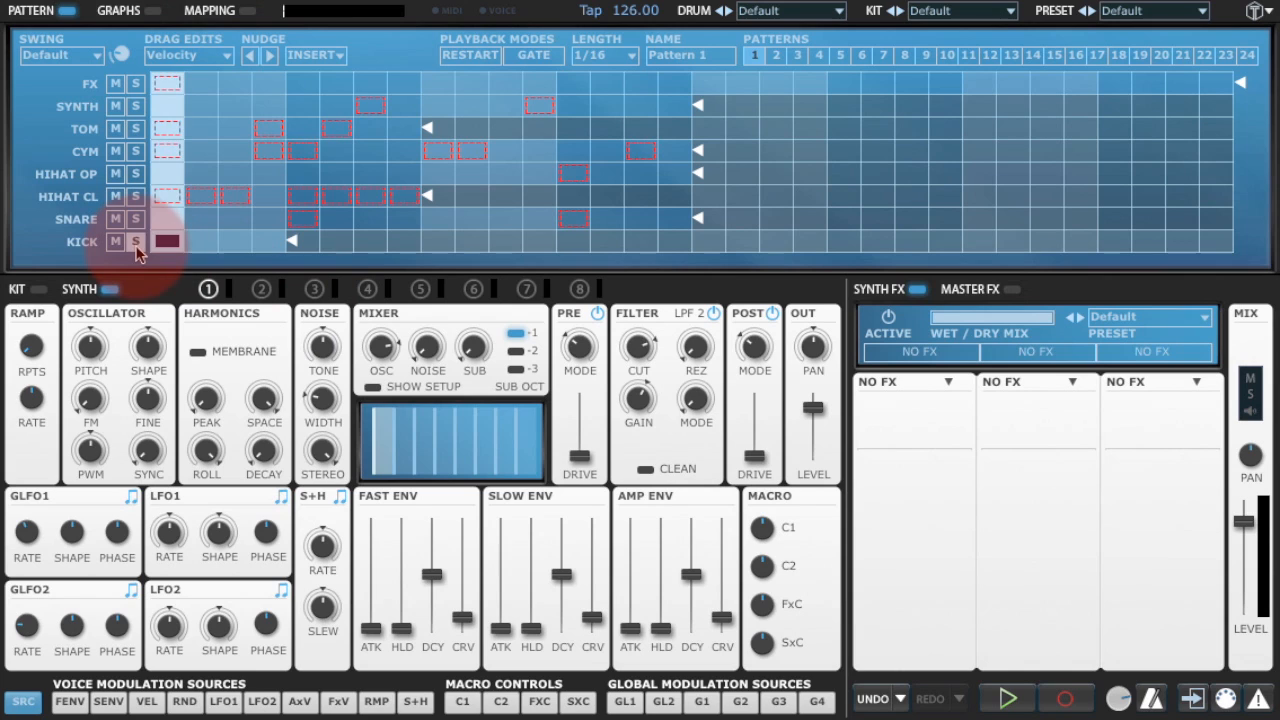
left_click(1006, 698)
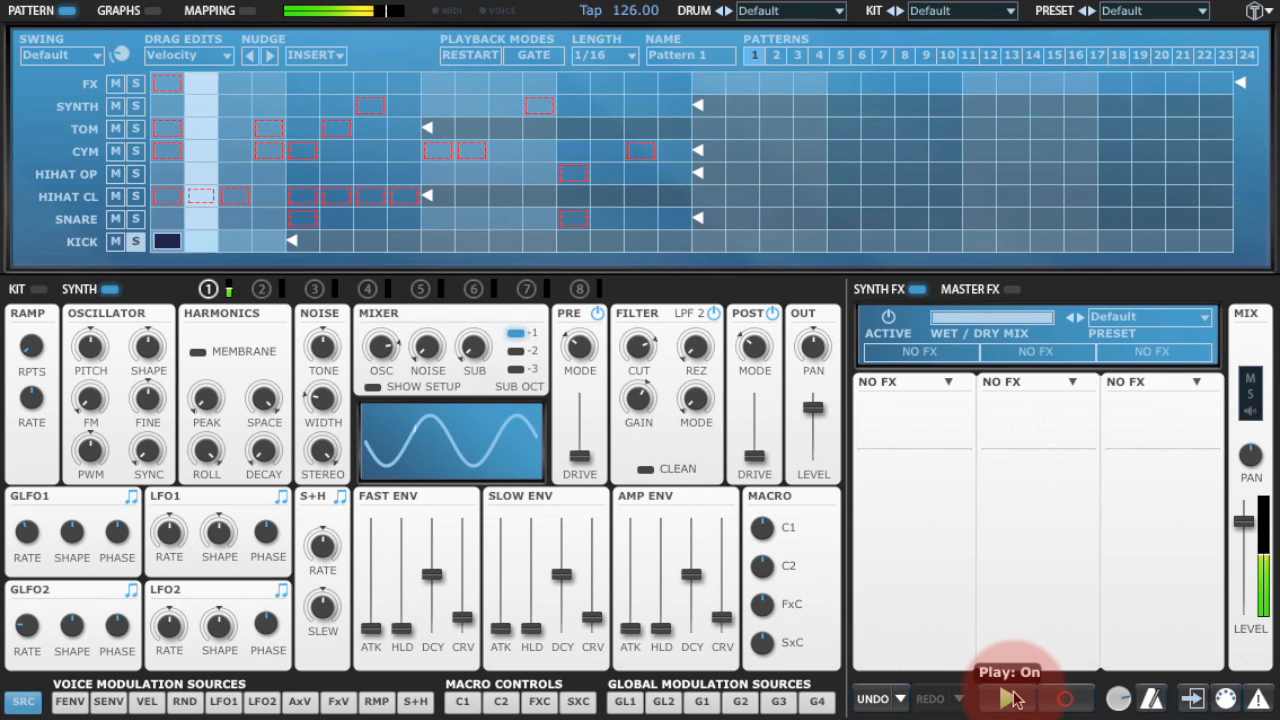
left_click(1004, 698)
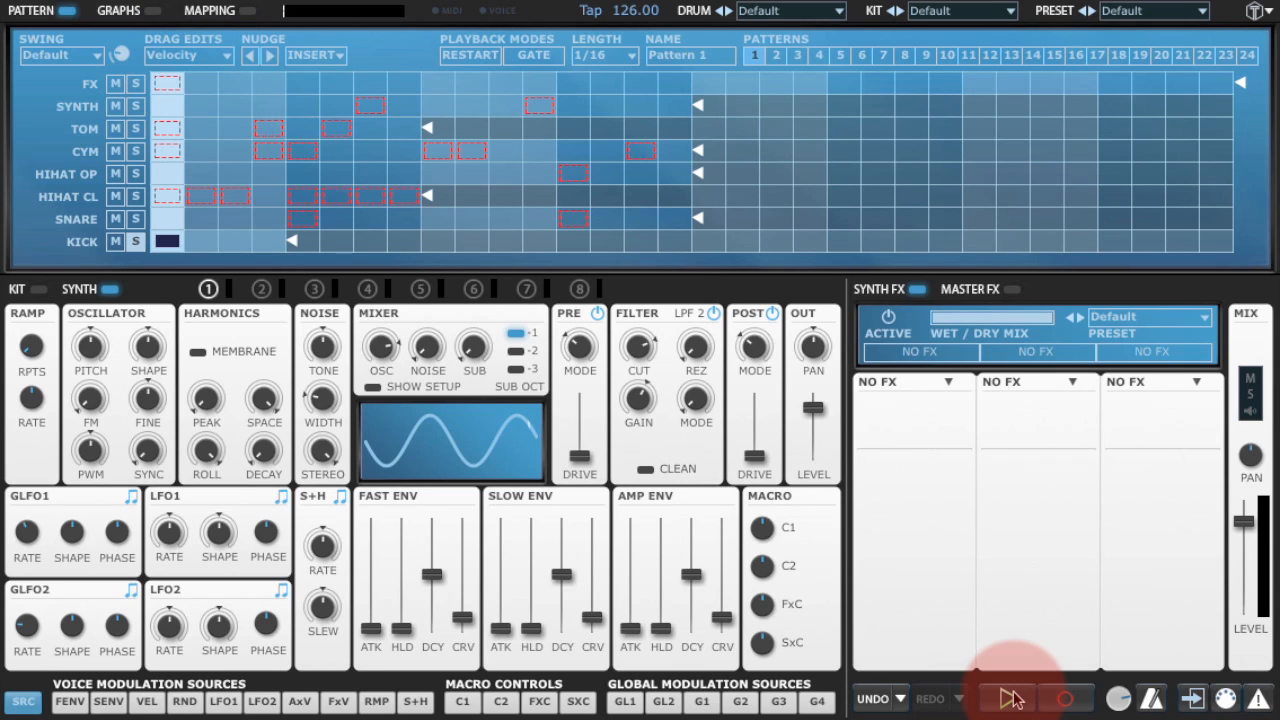
left_click(1006, 698)
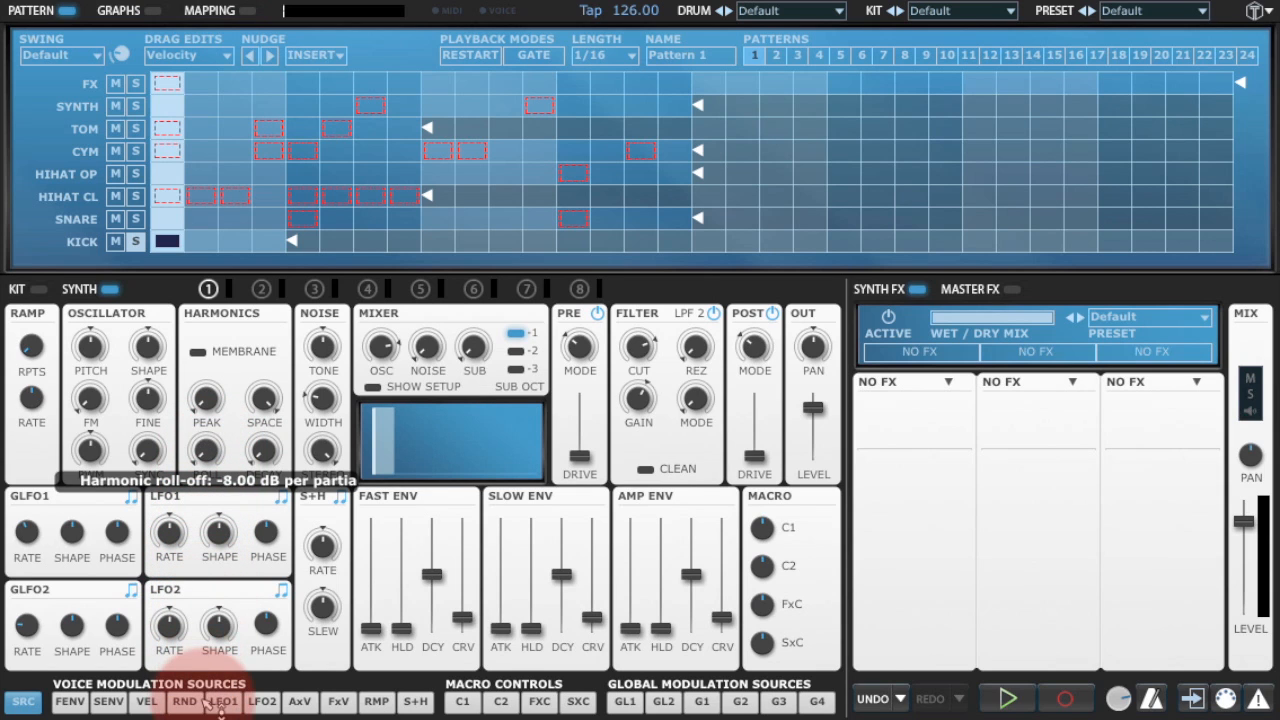
left_click(1004, 698)
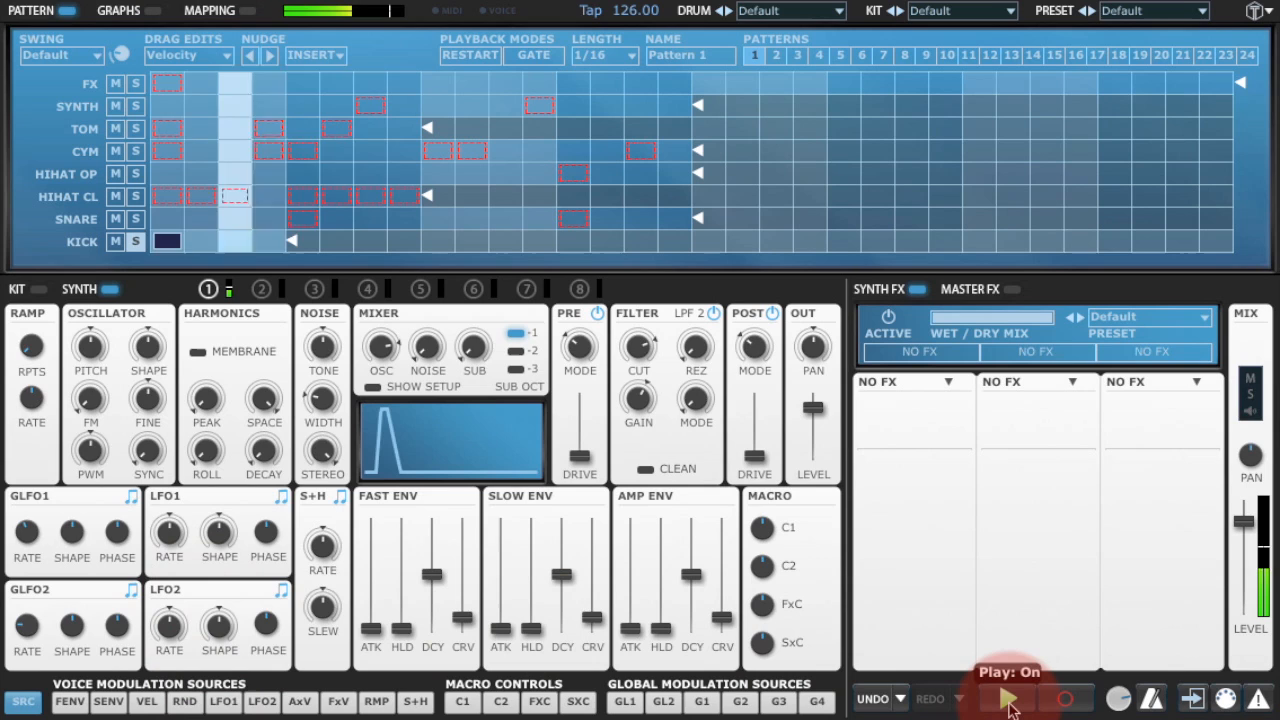
left_click(1008, 698)
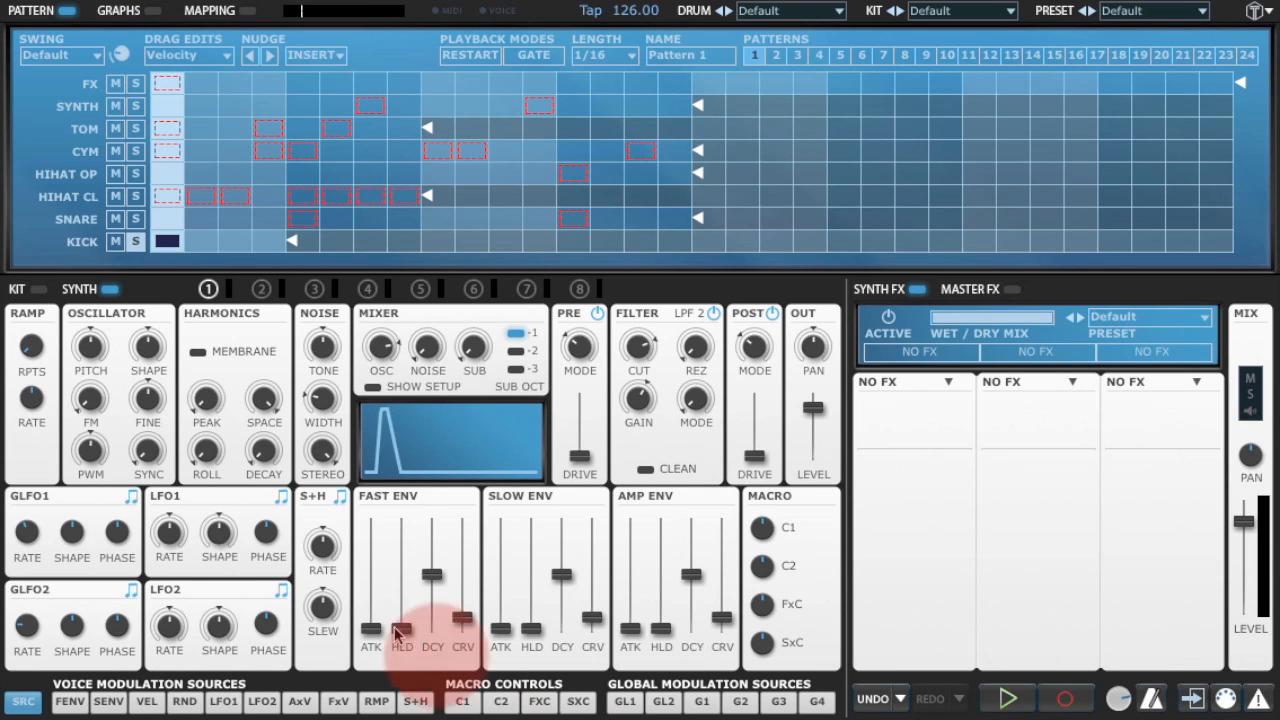
left_click_drag(90, 344, 90, 350)
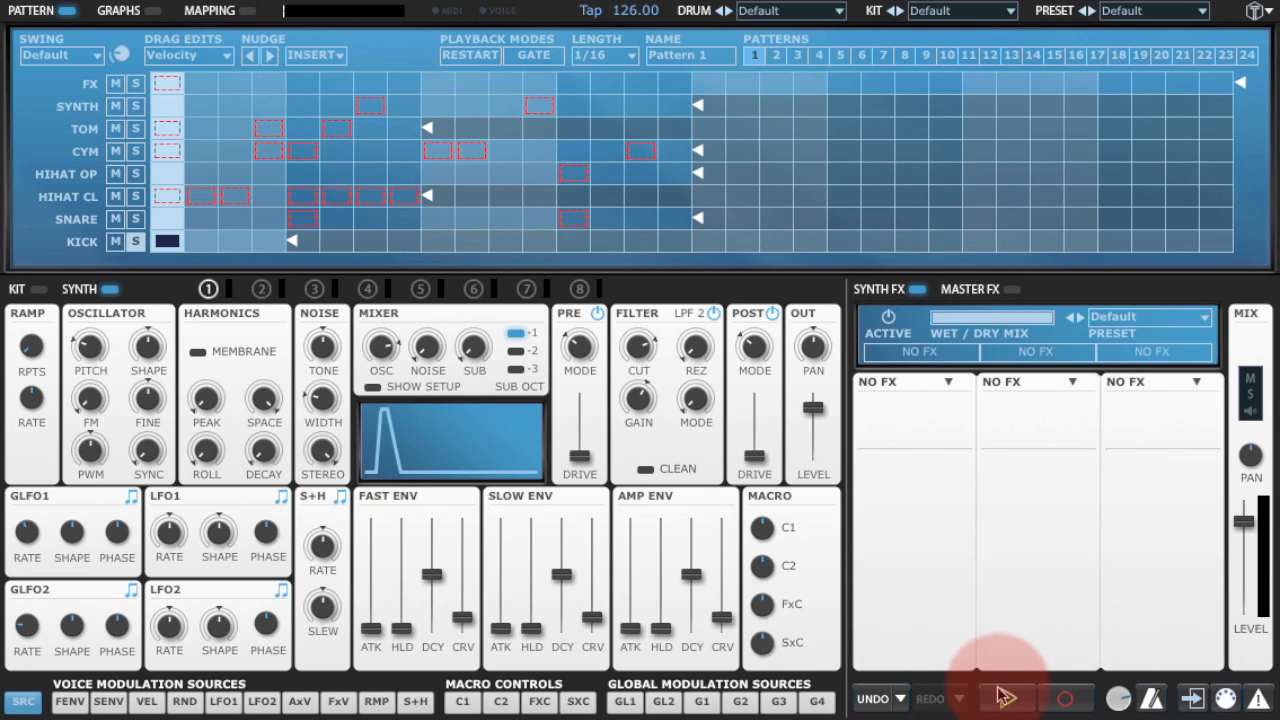
left_click(1004, 698)
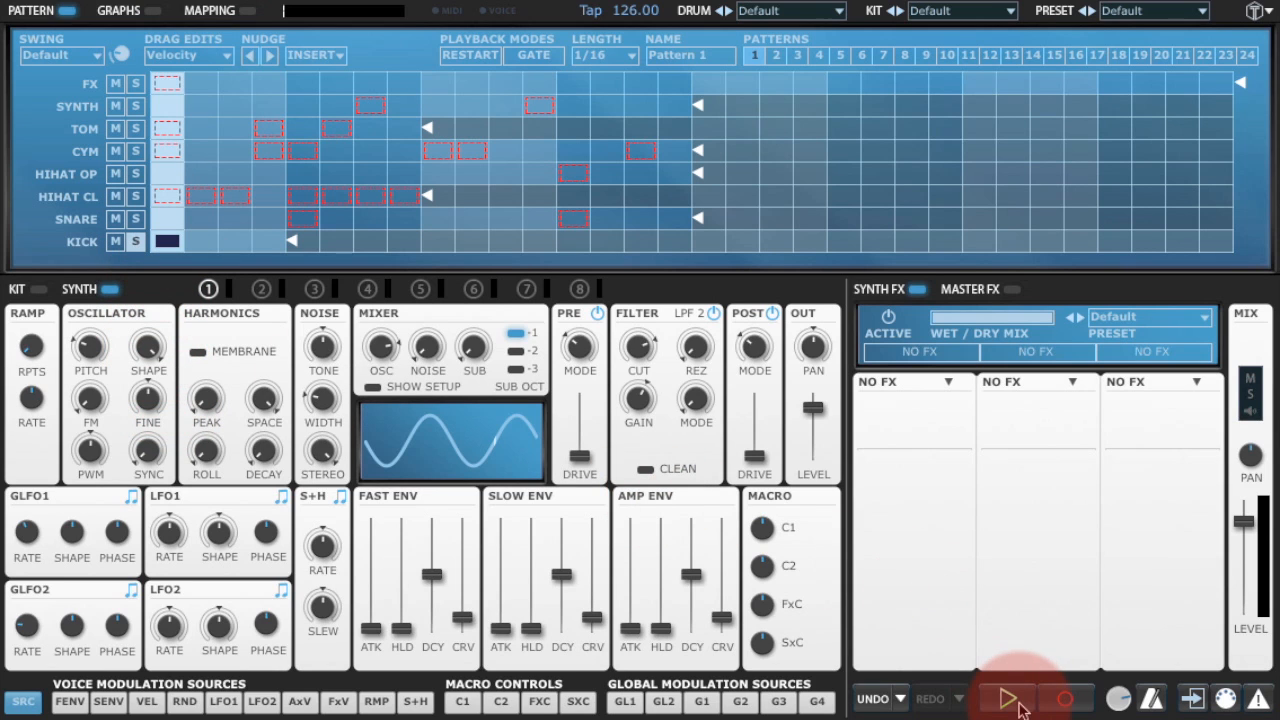
left_click(1006, 698)
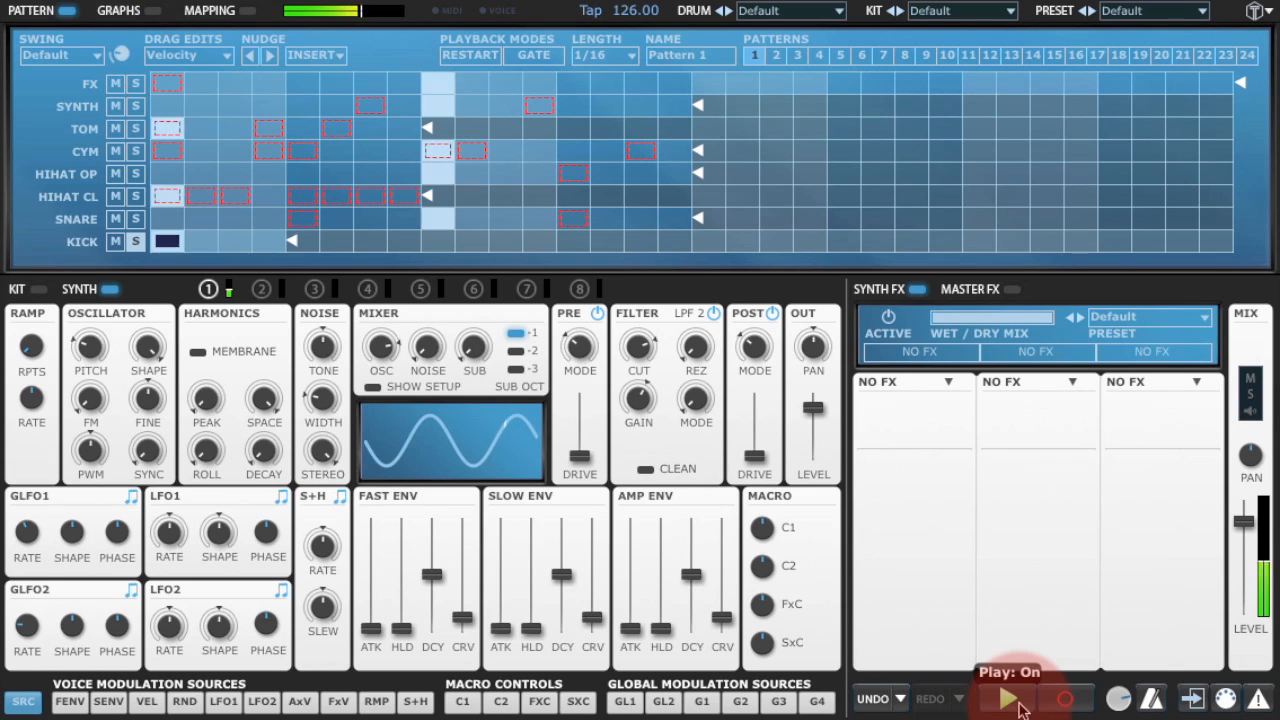
left_click(1008, 698)
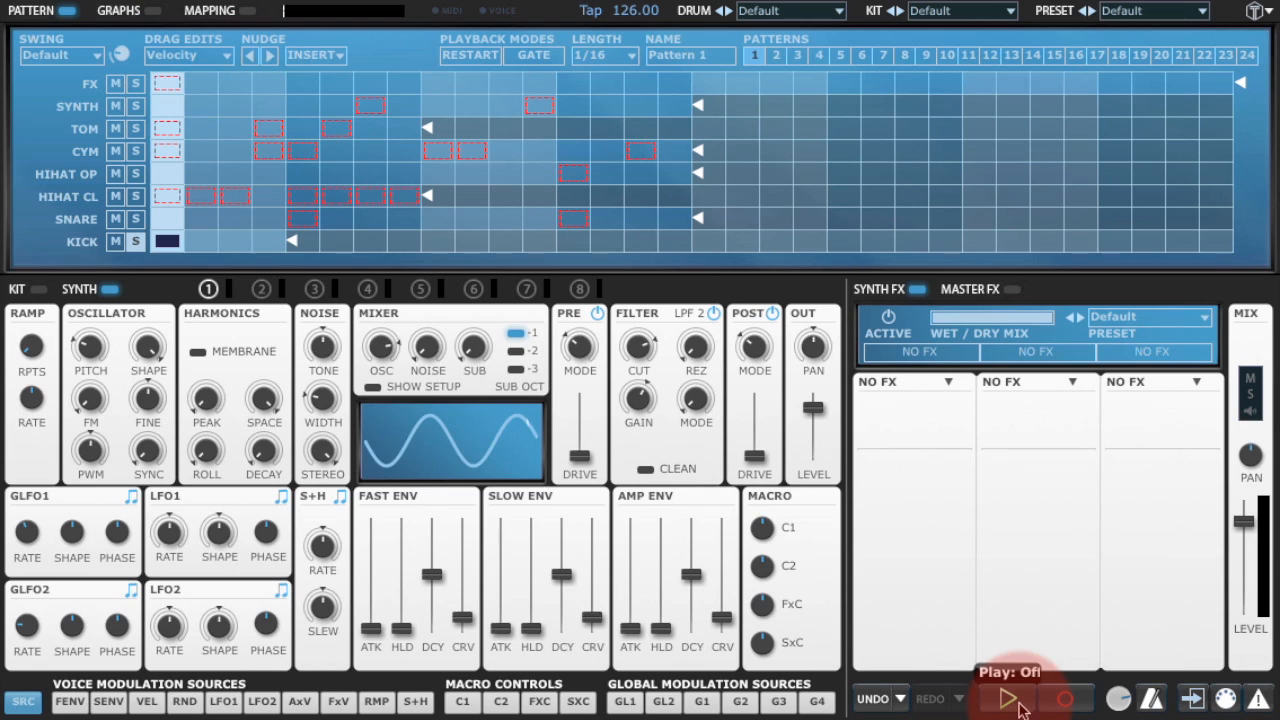
Drag the Amp Env CRV slider to 30% and audition the change over the loop
left_click_drag(692, 576, 692, 588)
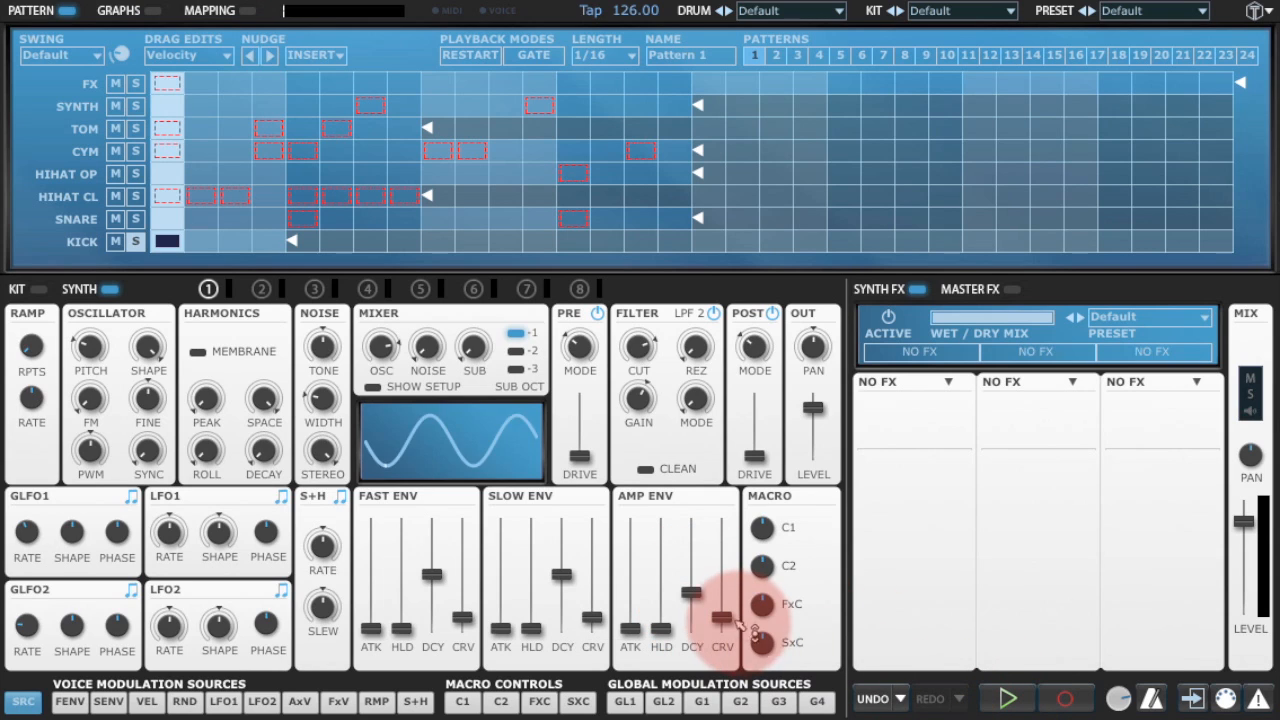
left_click_drag(722, 610, 722, 590)
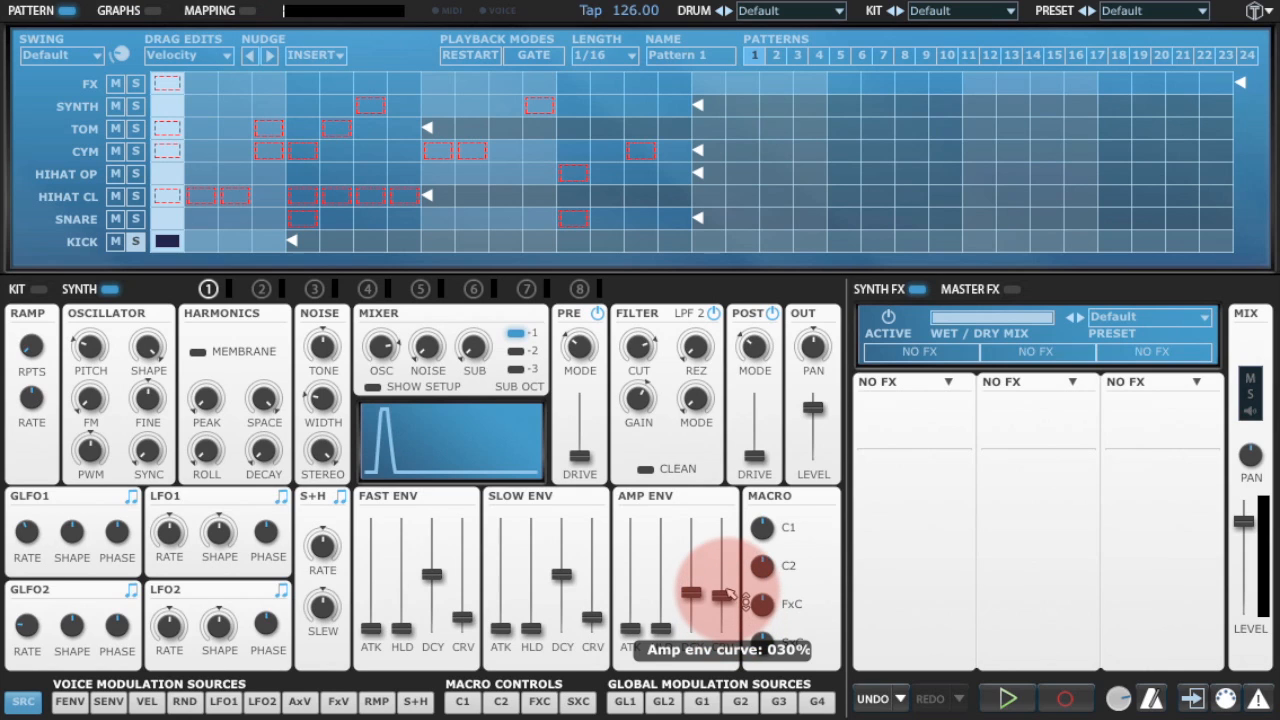
left_click(1004, 698)
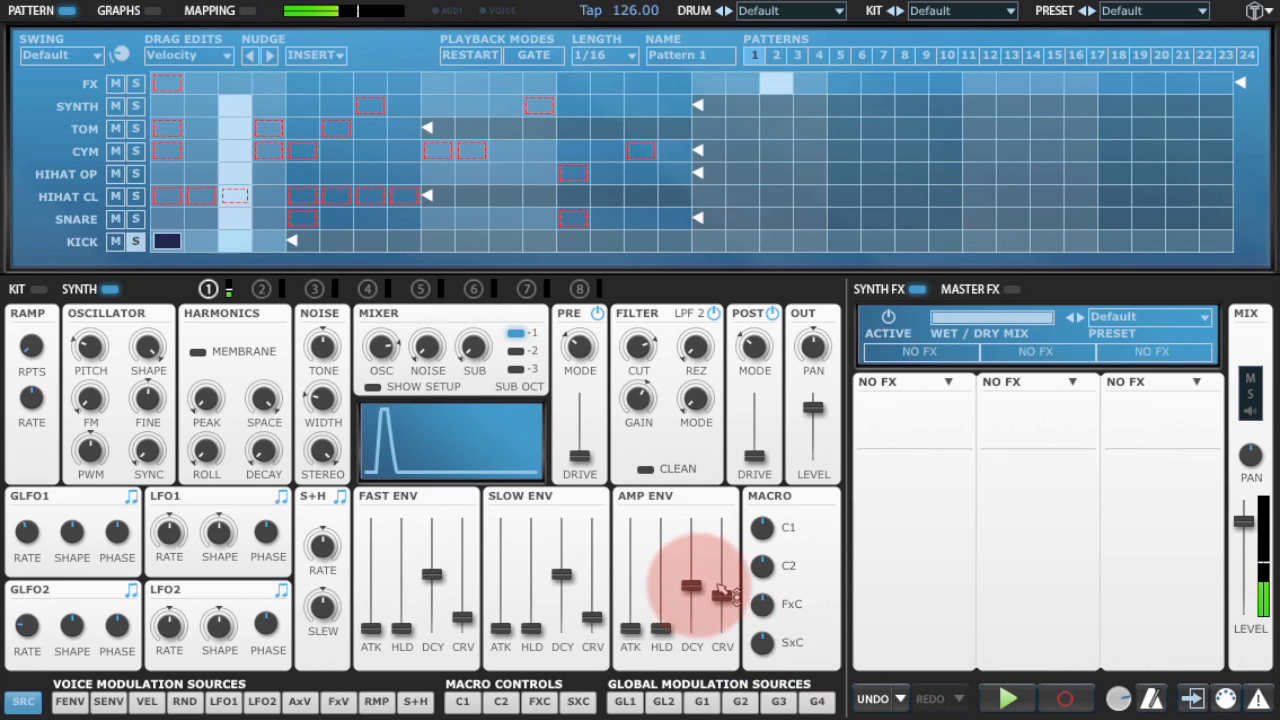
left_click(1004, 696)
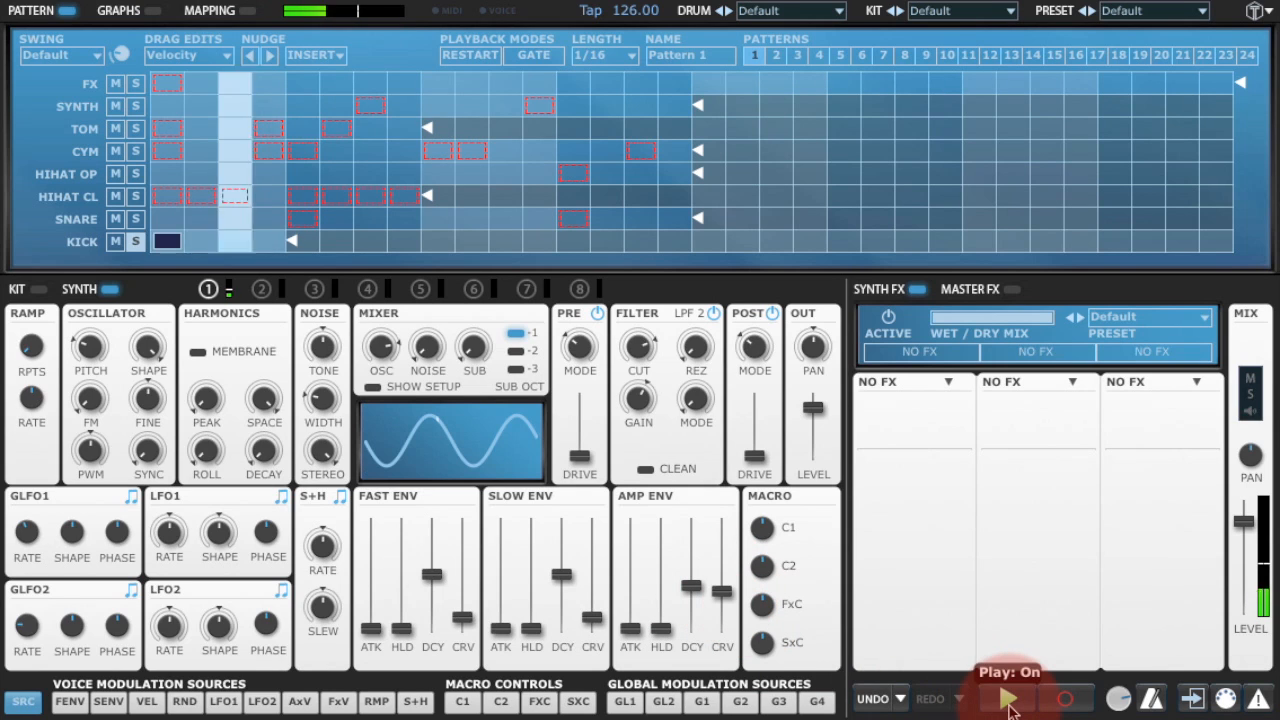
left_click(1008, 698)
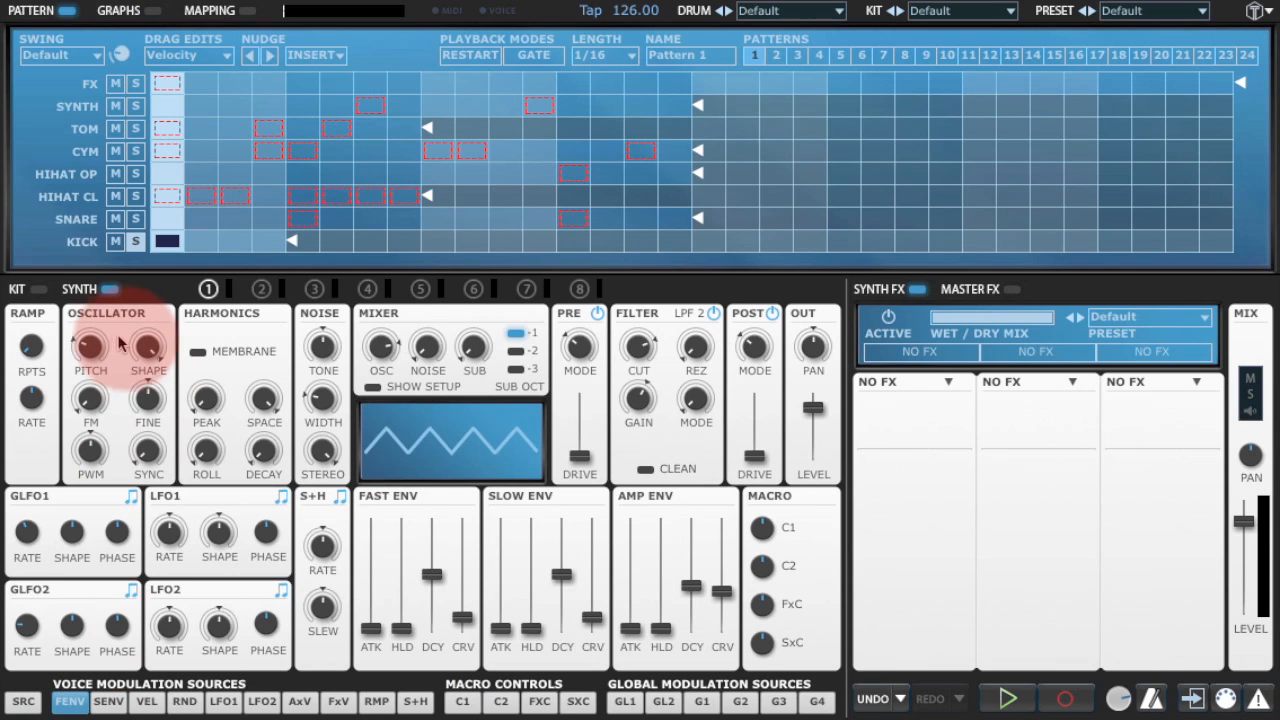
Raise the oscillator pitch to around F#3, fine-tune it, and start the loop
left_click_drag(90, 348, 90, 330)
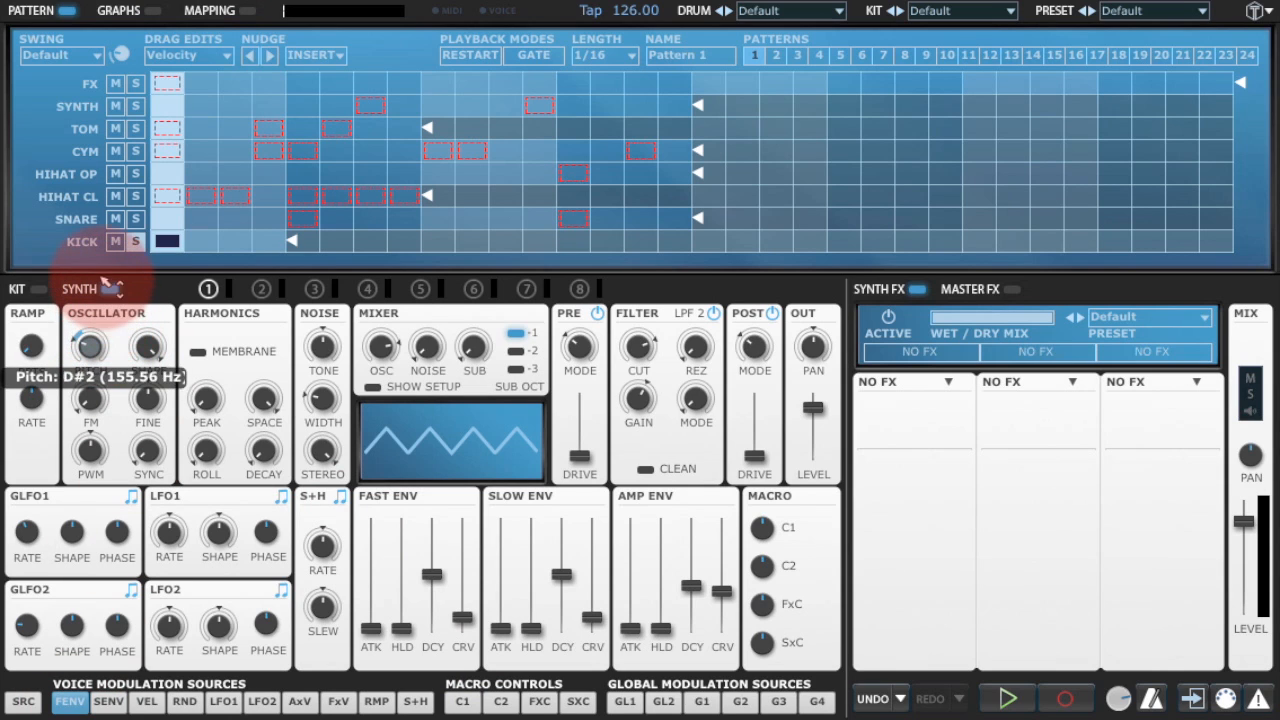
left_click_drag(88, 348, 88, 320)
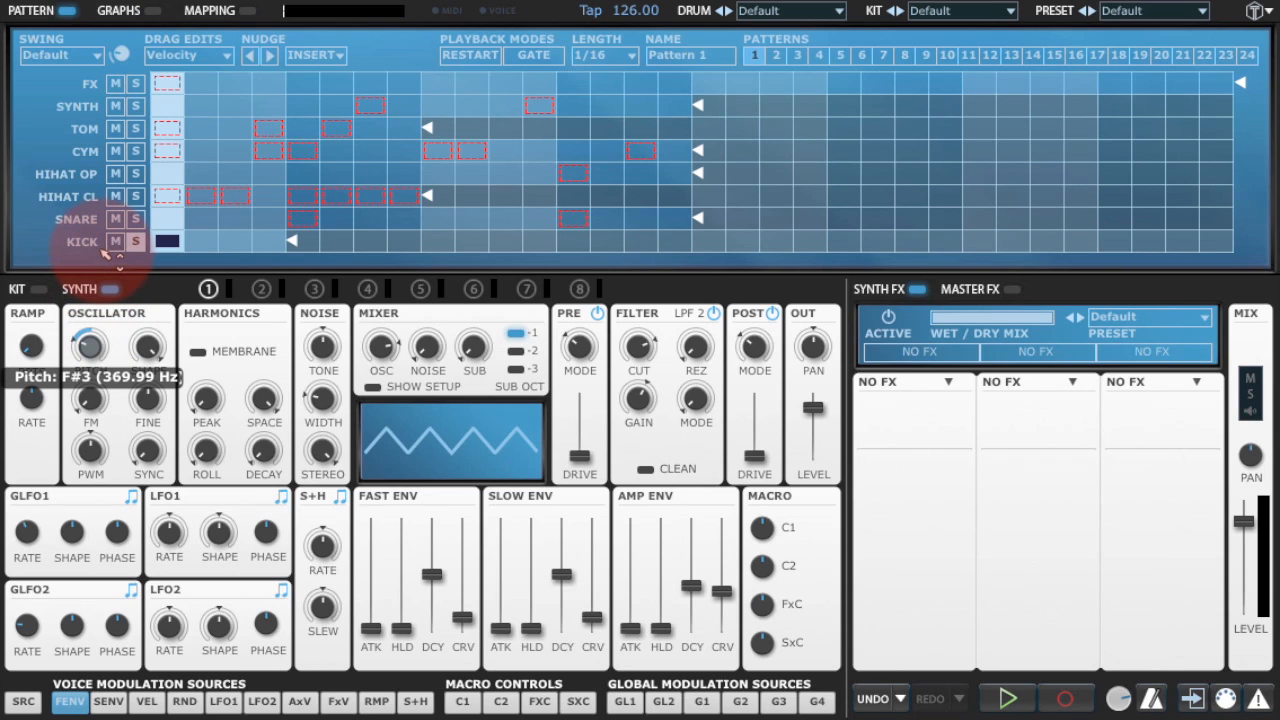
left_click_drag(90, 344, 90, 400)
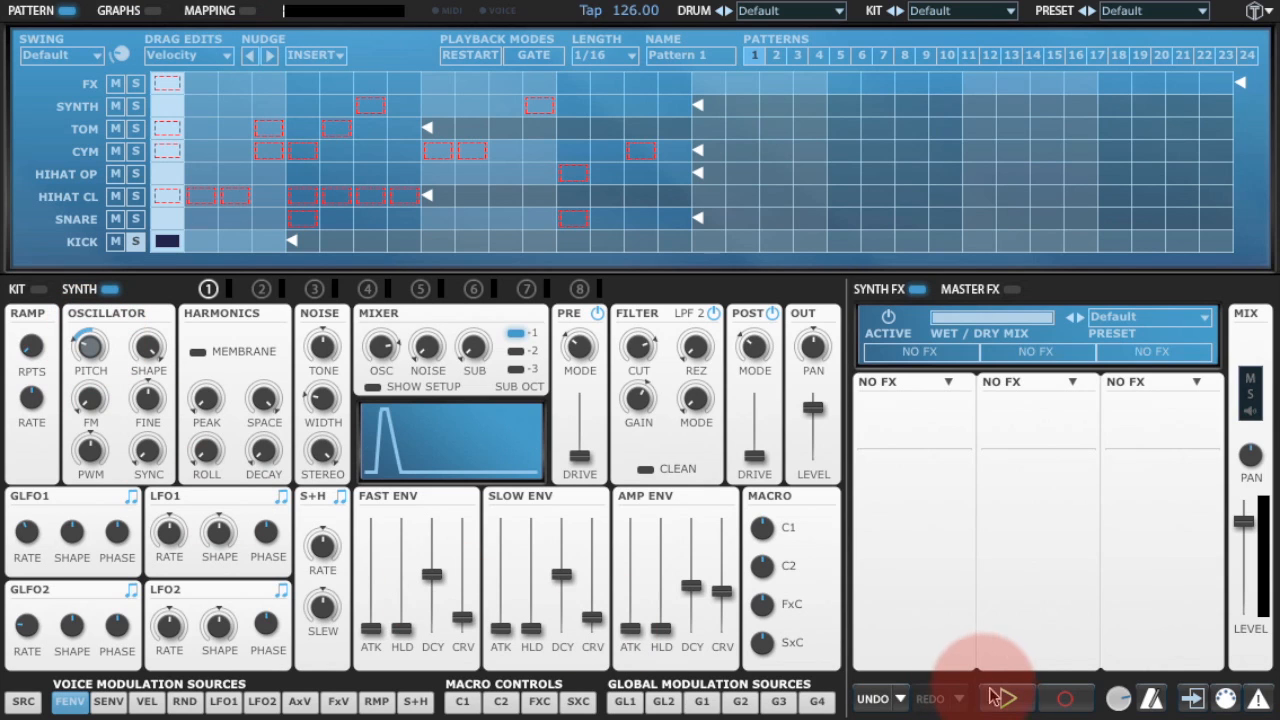
left_click(1004, 698)
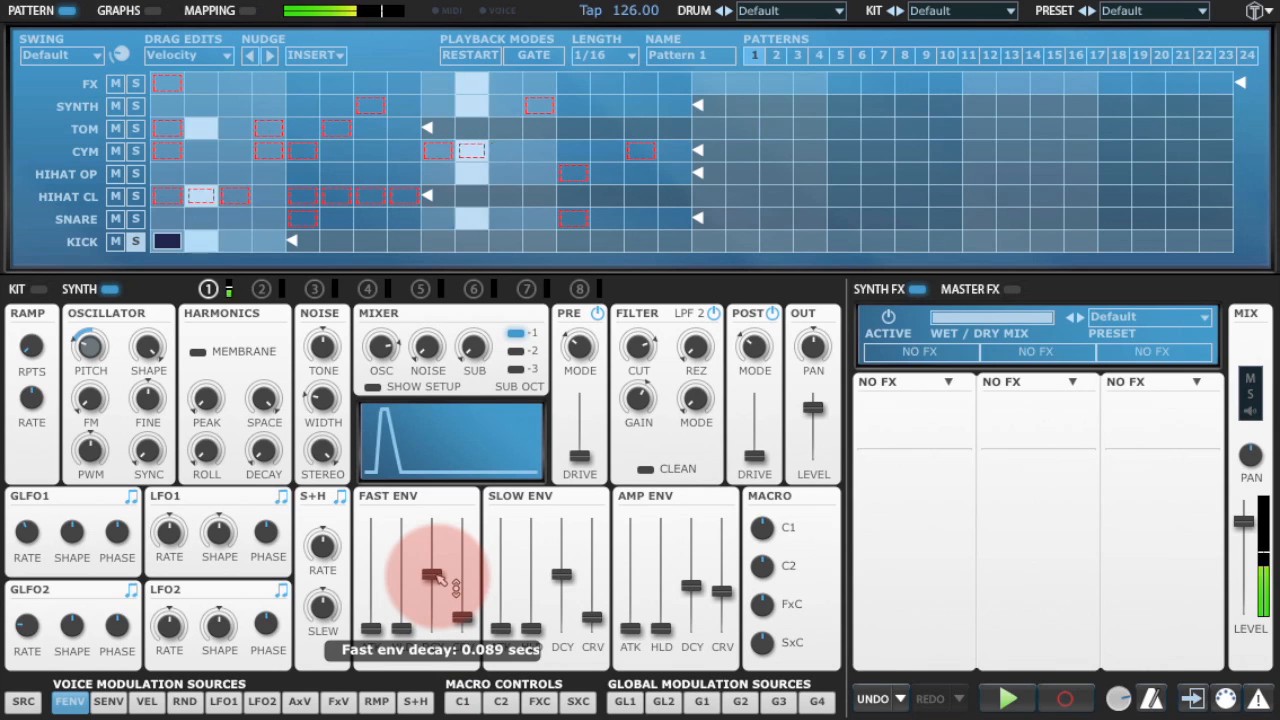
Shorten the fast envelope decay to about 0.064 seconds with its curve near 38%
left_click_drag(430, 576, 436, 590)
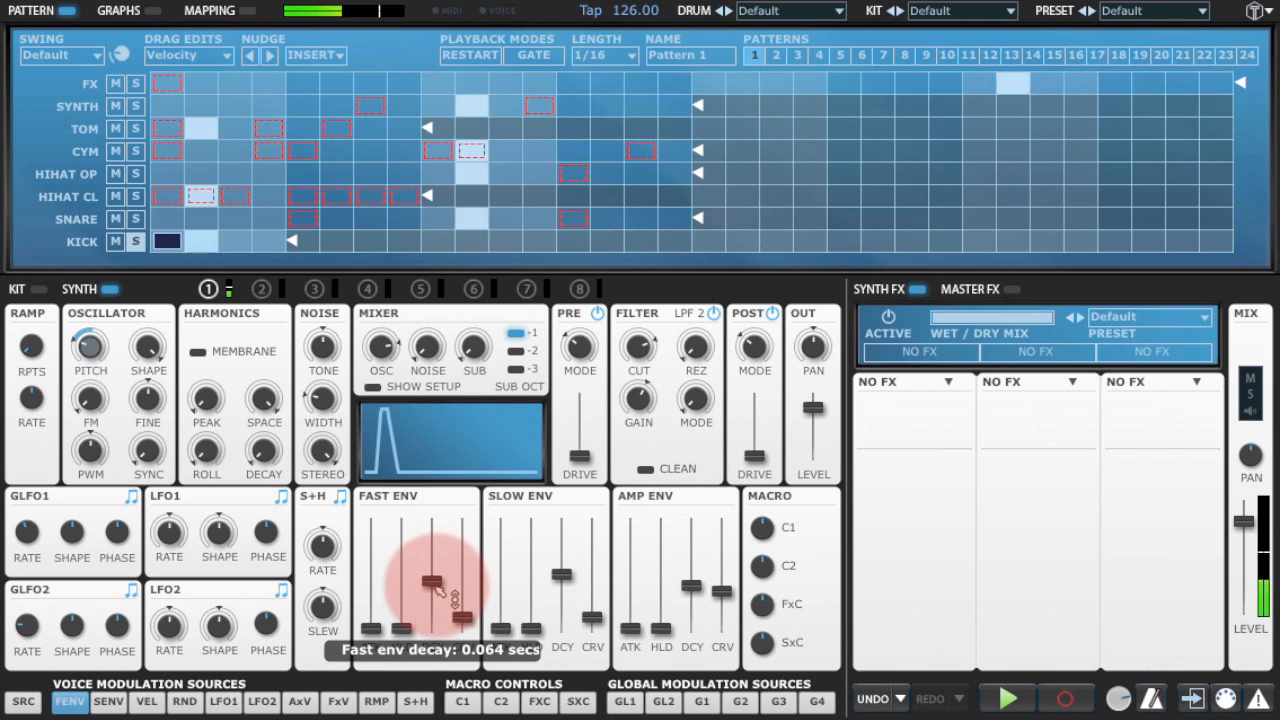
left_click_drag(430, 582, 430, 588)
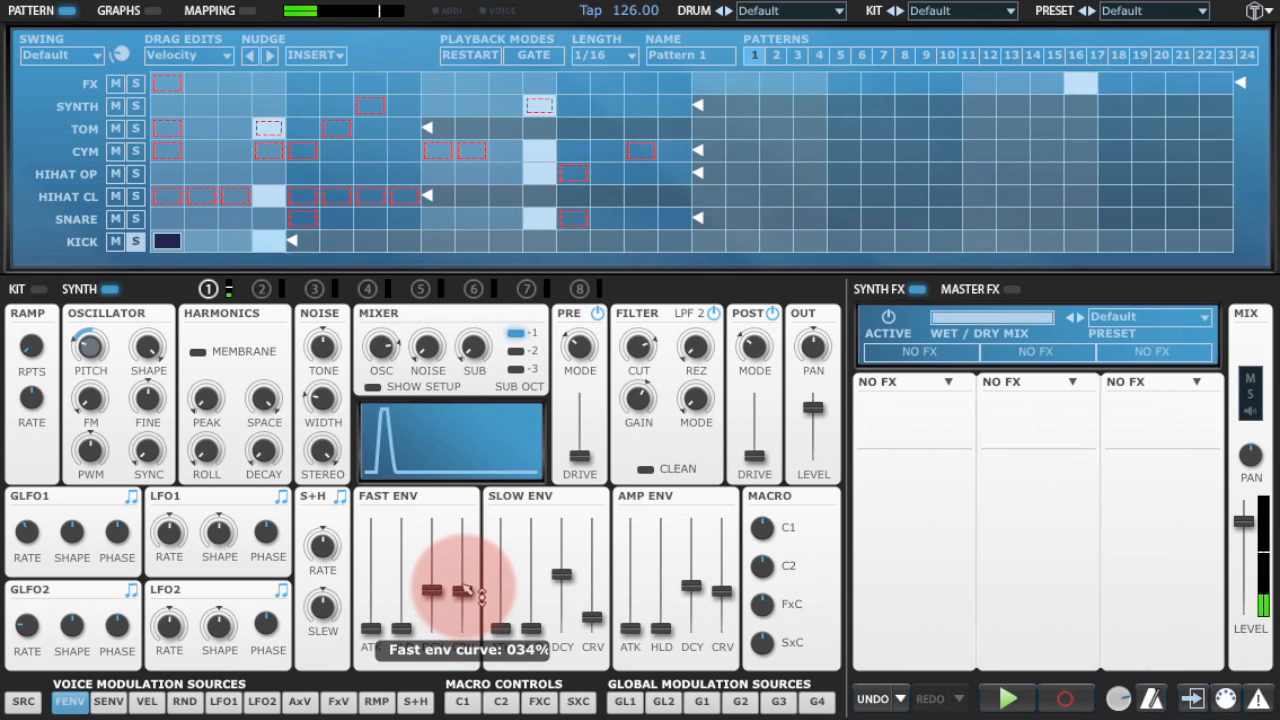
left_click_drag(468, 590, 438, 584)
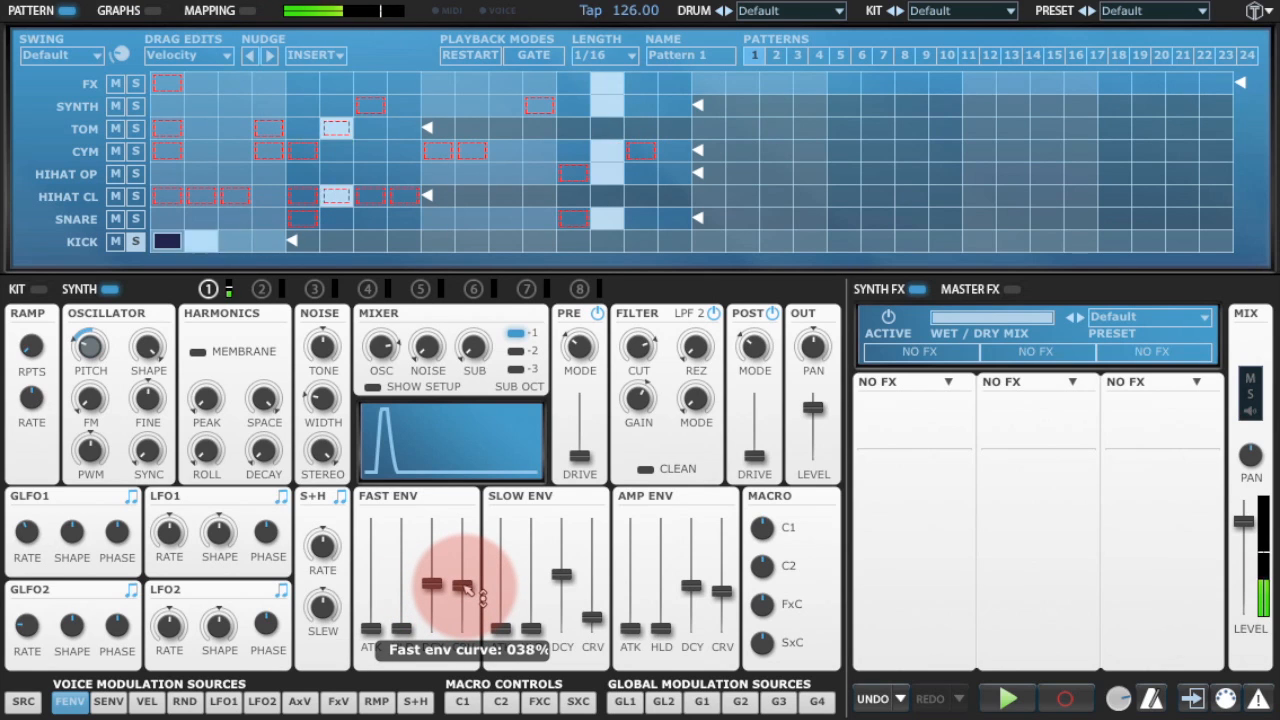
left_click(1004, 698)
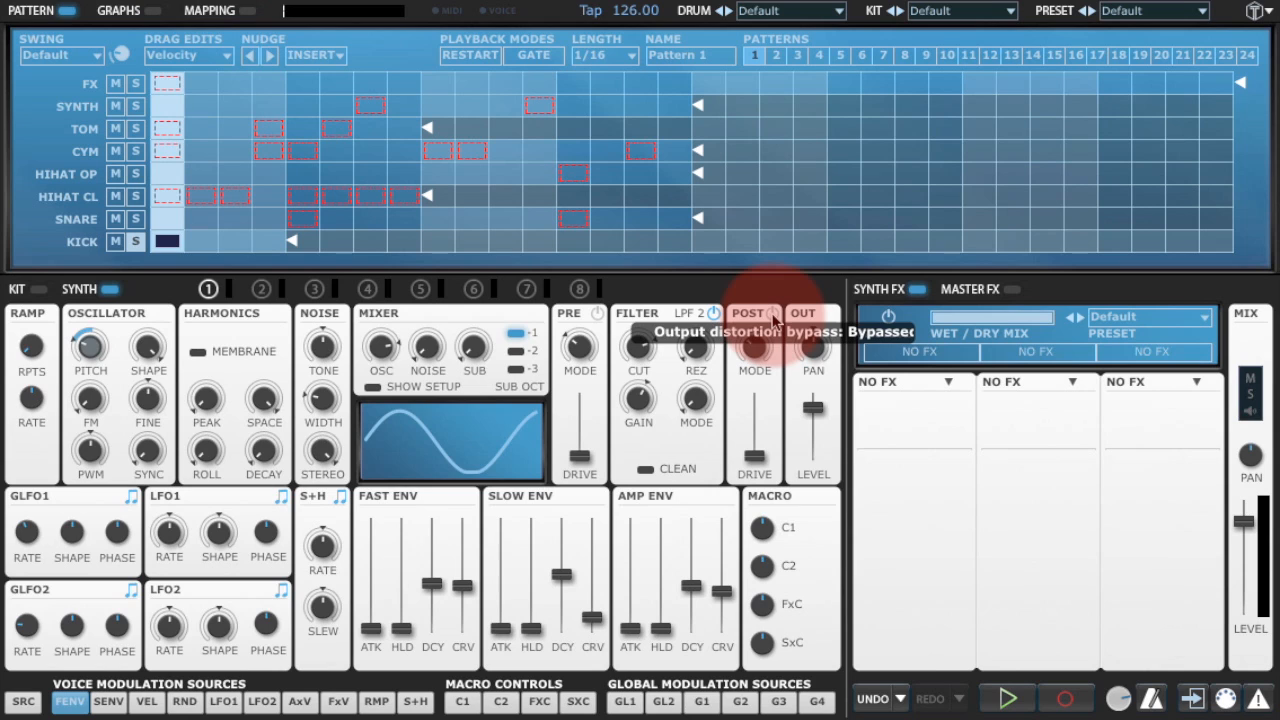
Bypass the POST output distortion and lower the filter cutoff to about 155 Hz
left_click(1004, 698)
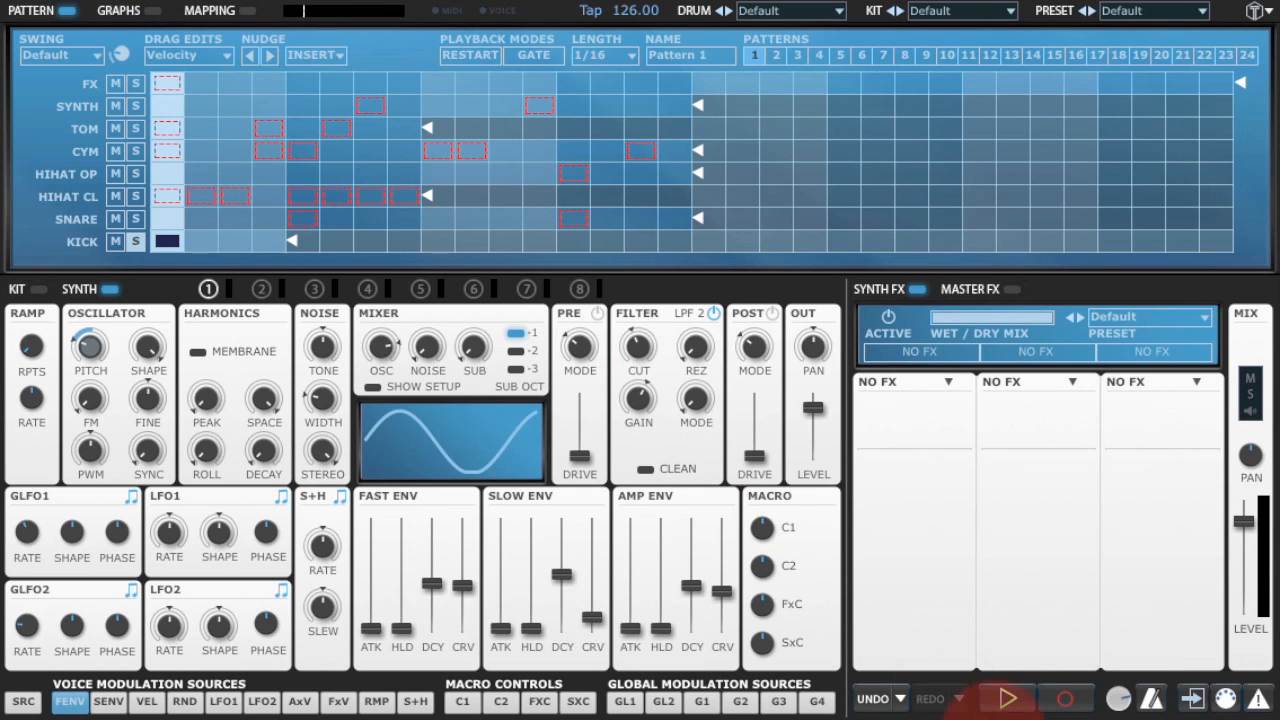
left_click_drag(638, 348, 638, 360)
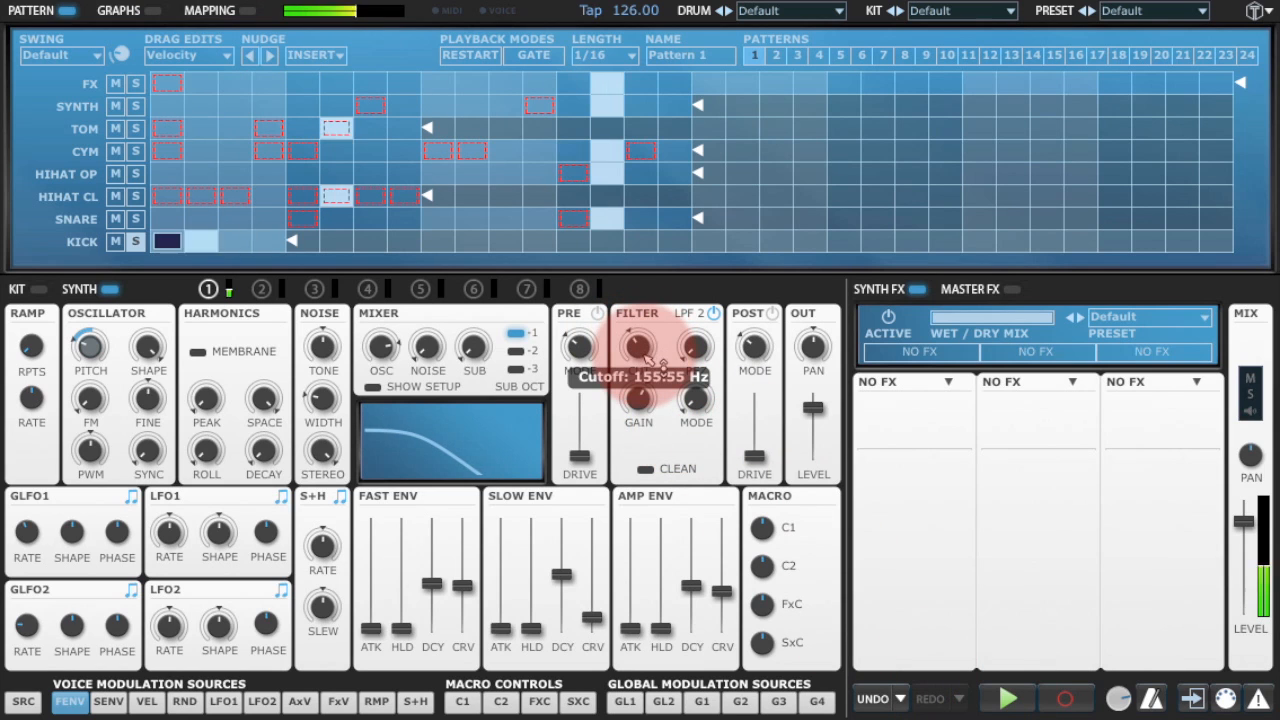
left_click_drag(640, 348, 640, 380)
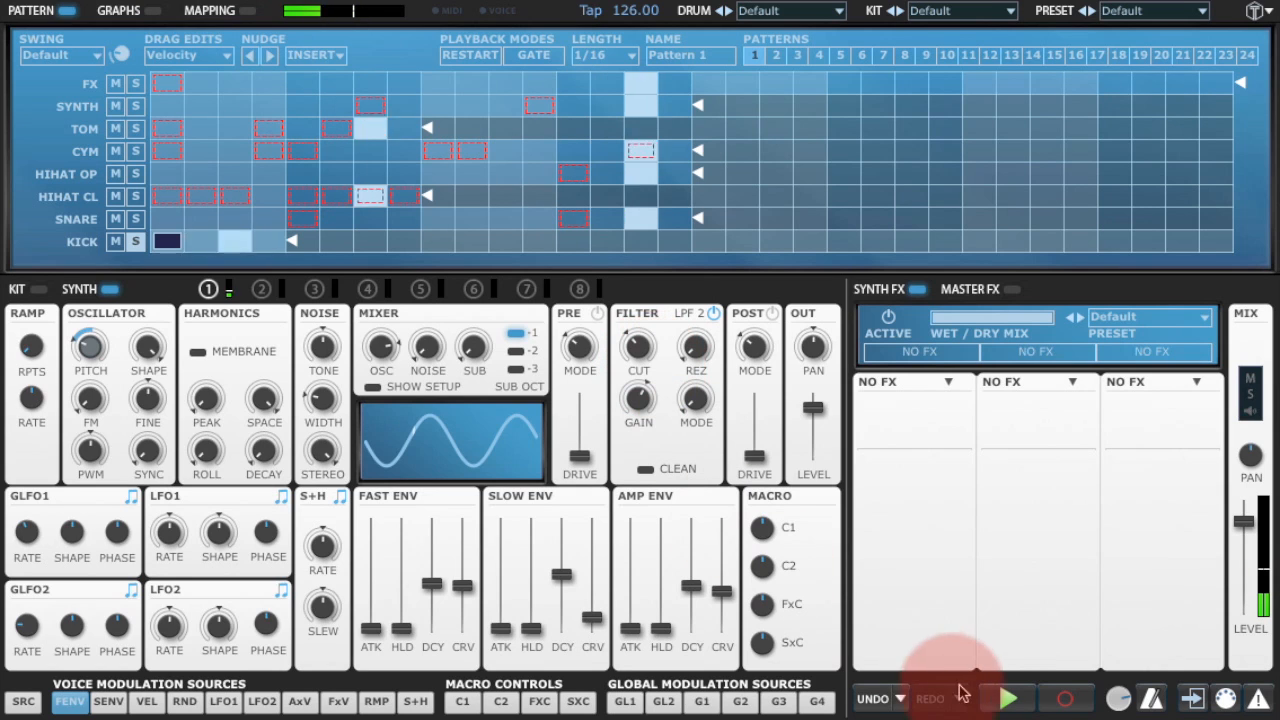
left_click(1008, 698)
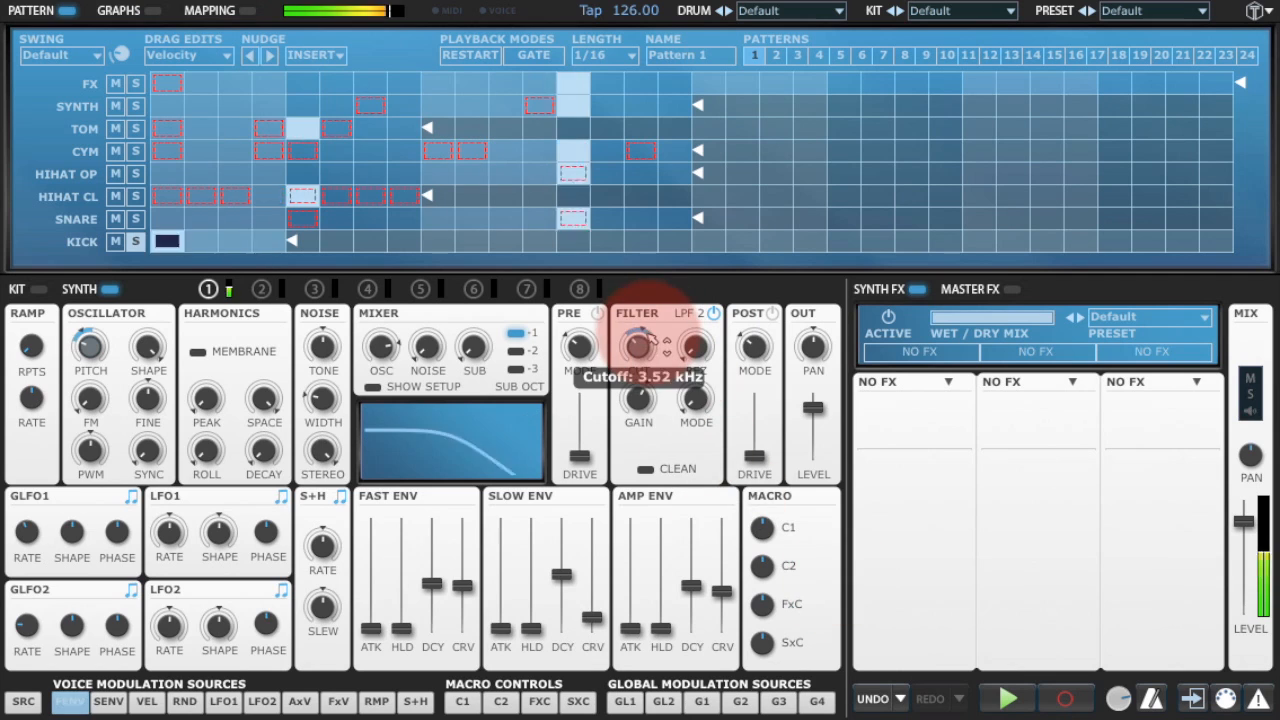
Try the cutoff at 3.52 kHz, tweak the fast envelope, then settle the cutoff at 116.25 Hz
left_click_drag(638, 348, 660, 356)
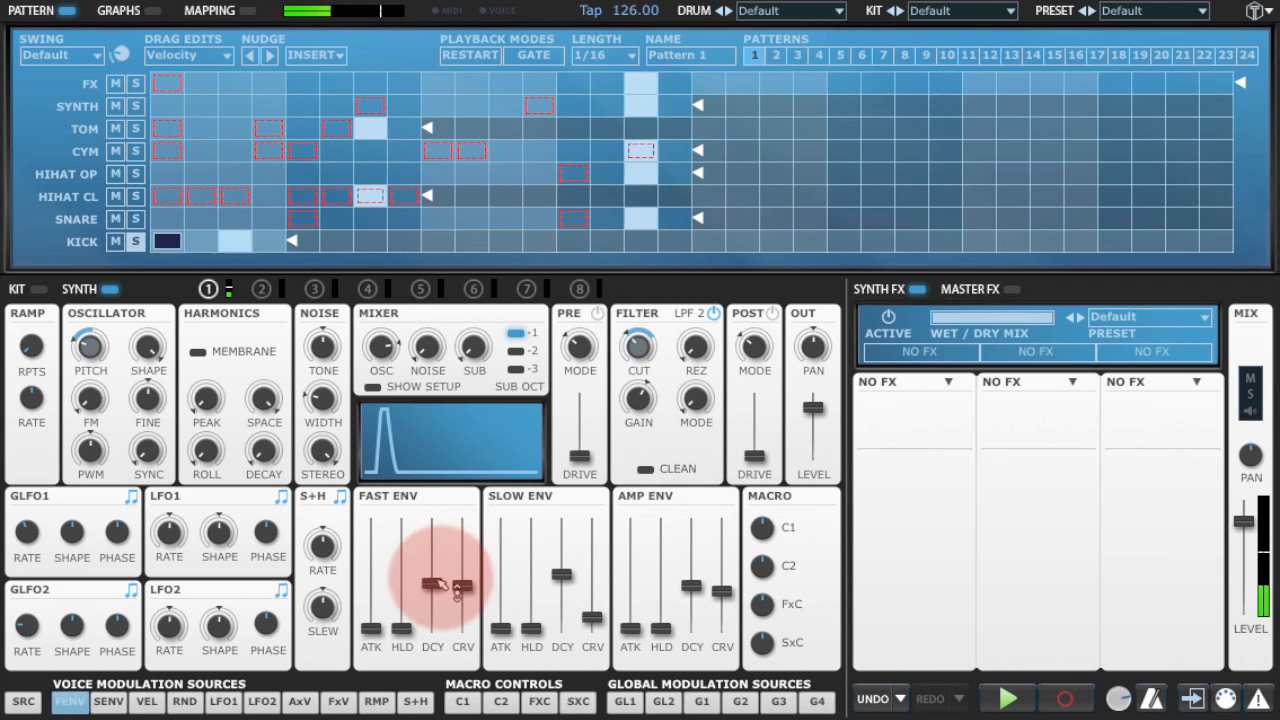
left_click_drag(432, 584, 432, 580)
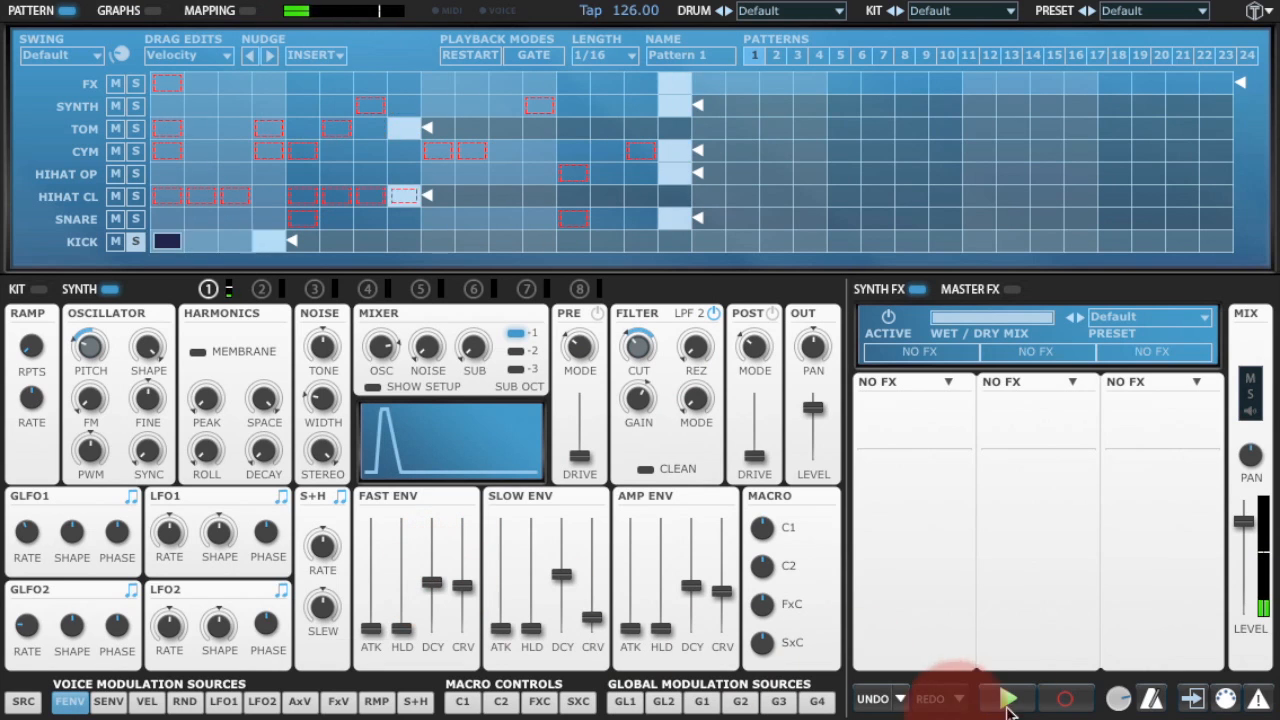
left_click_drag(638, 348, 638, 360)
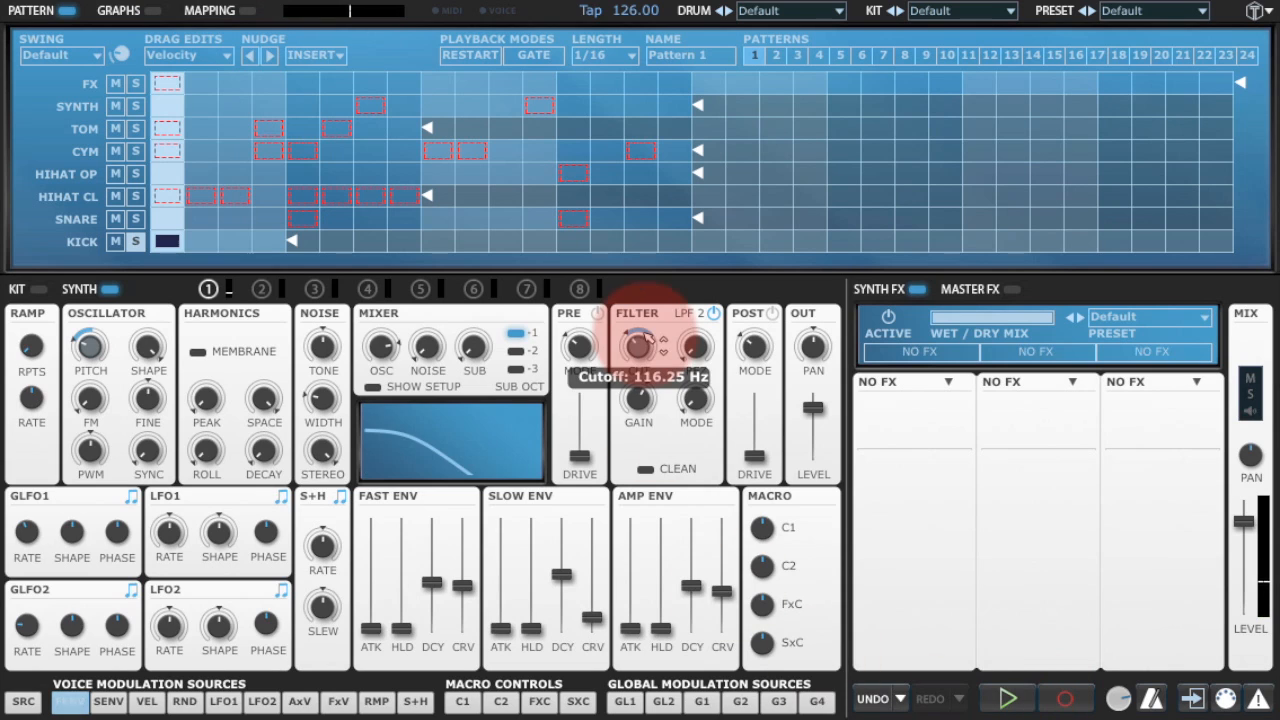
left_click_drag(638, 350, 650, 340)
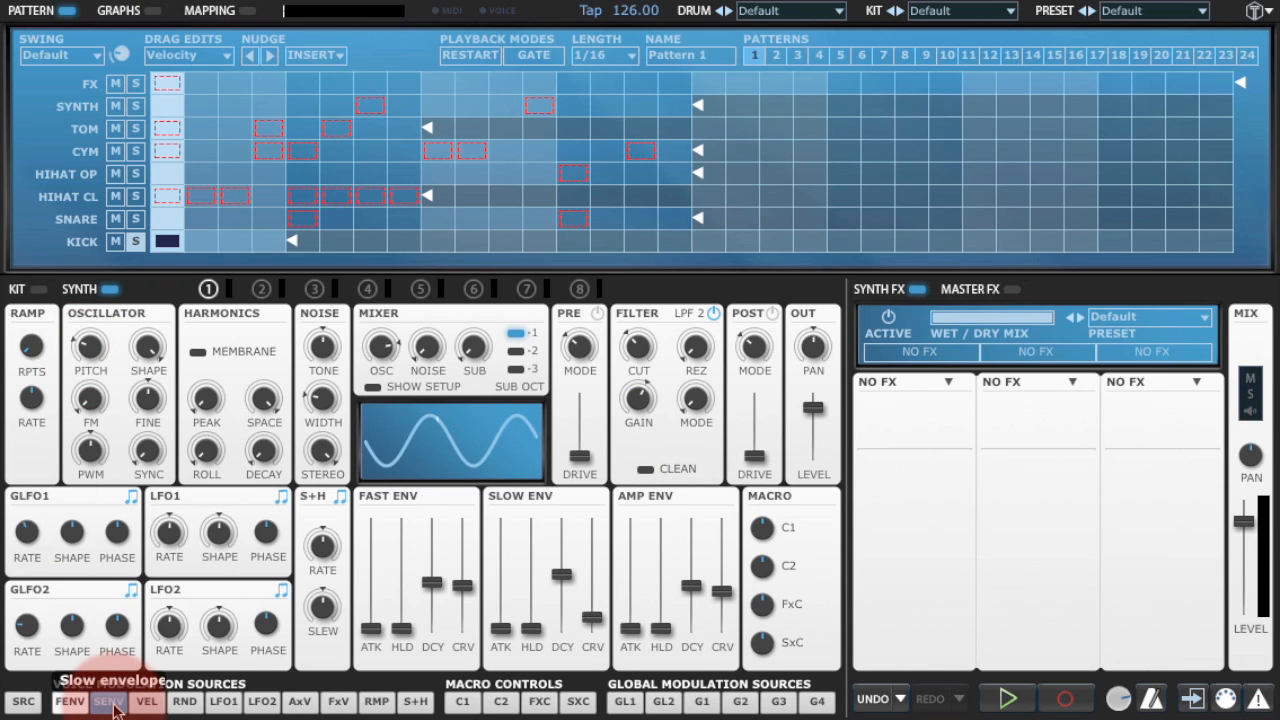
Route the slow envelope (SENV) to the filter cutoff and set its sweep depth
left_click(108, 700)
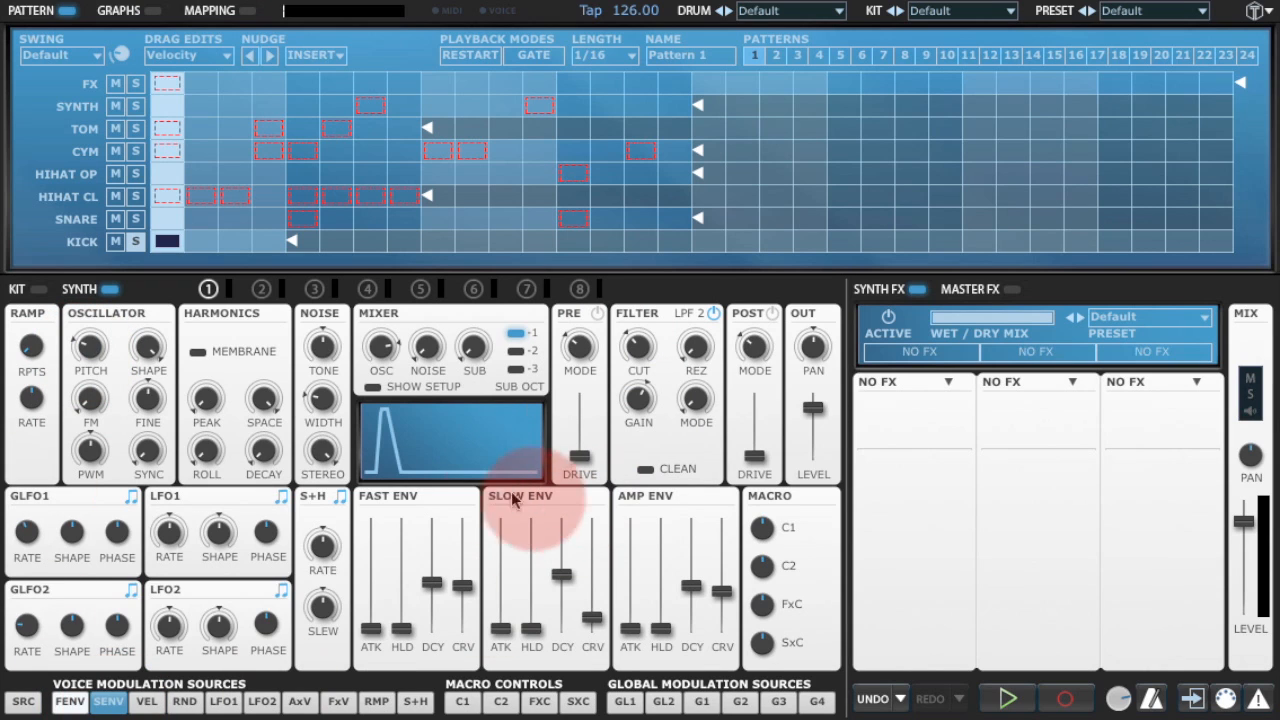
mouse_move(528, 502)
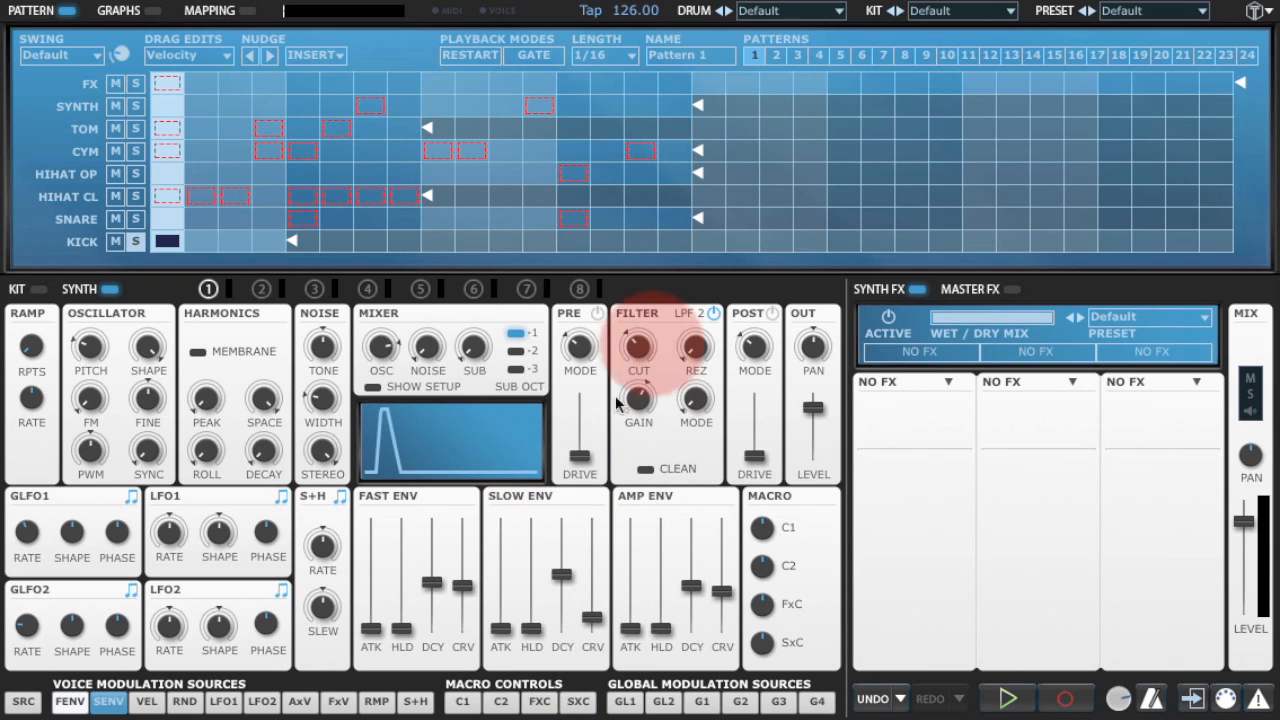
left_click_drag(638, 348, 638, 380)
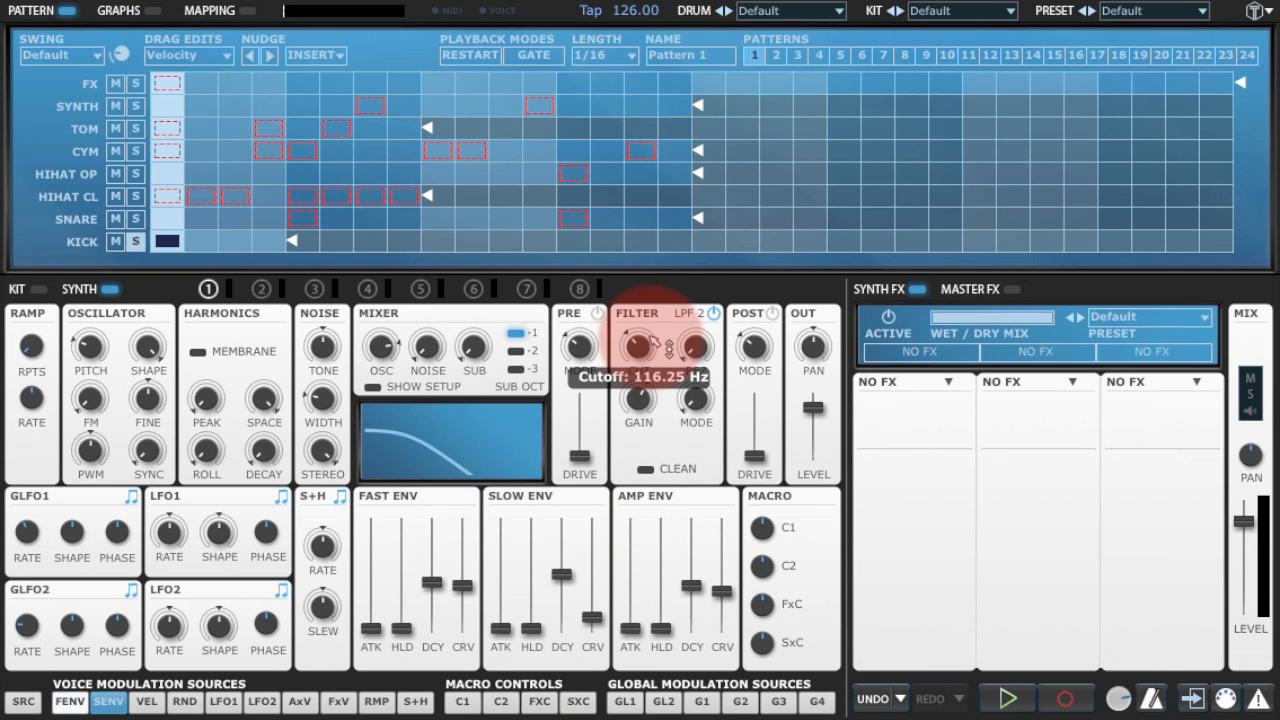
left_click_drag(638, 348, 664, 238)
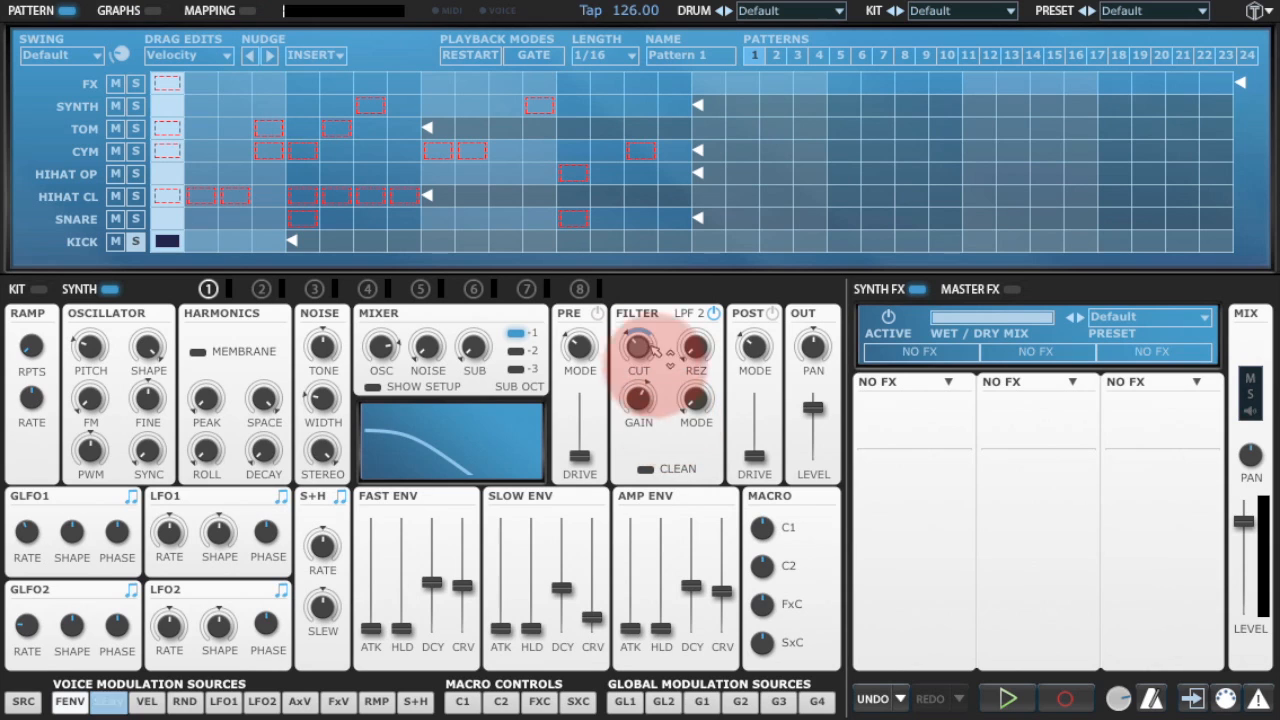
Lengthen the slow envelope decay with its curve at 52% and start the loop
left_click(108, 700)
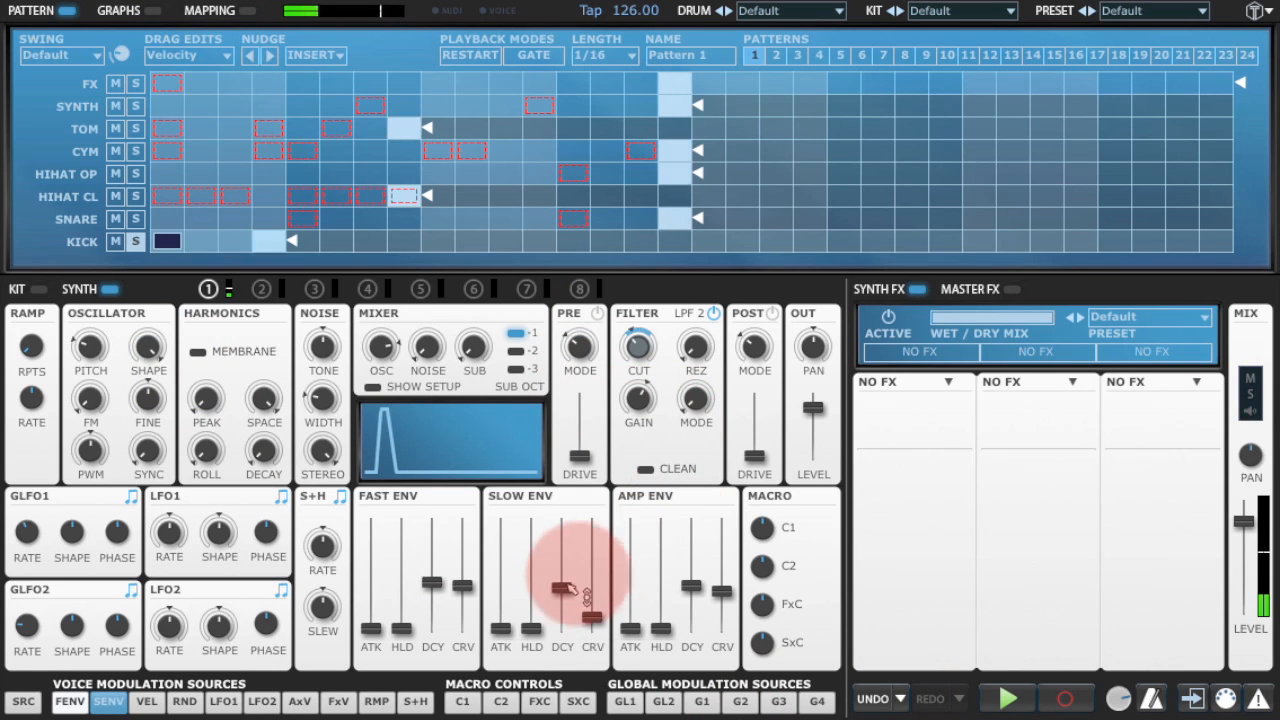
left_click_drag(592, 580, 592, 610)
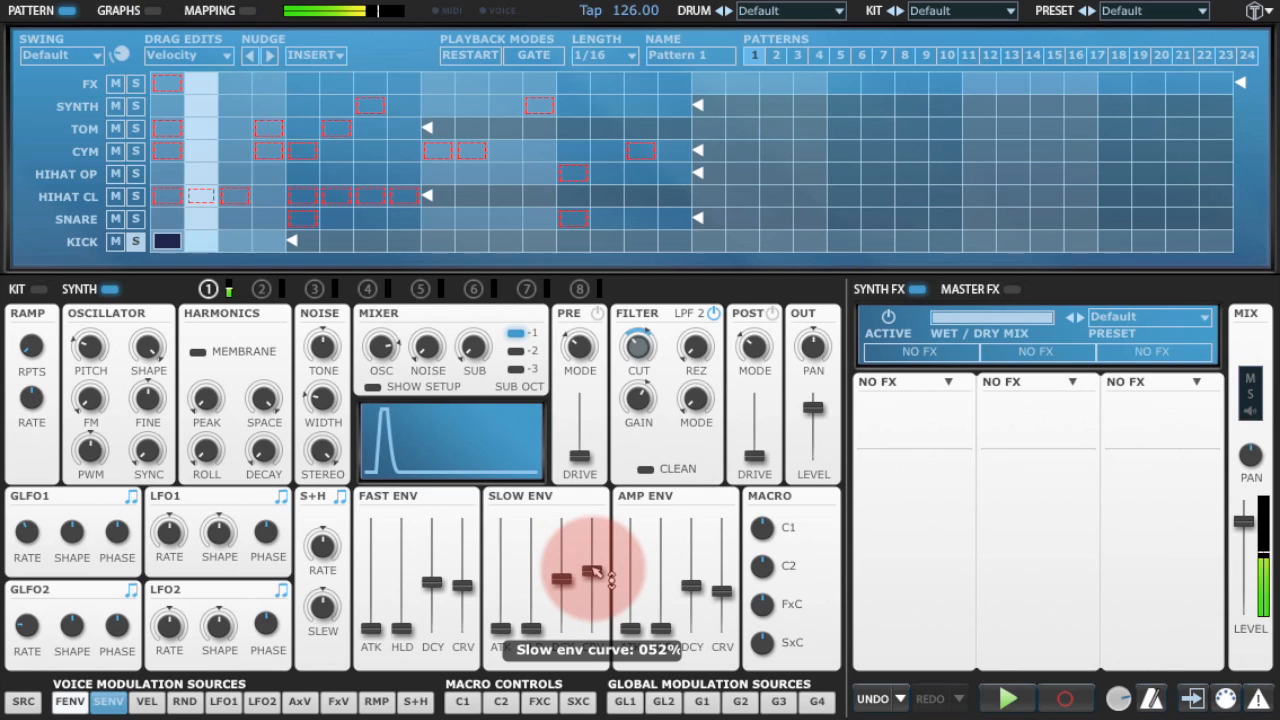
left_click(1004, 696)
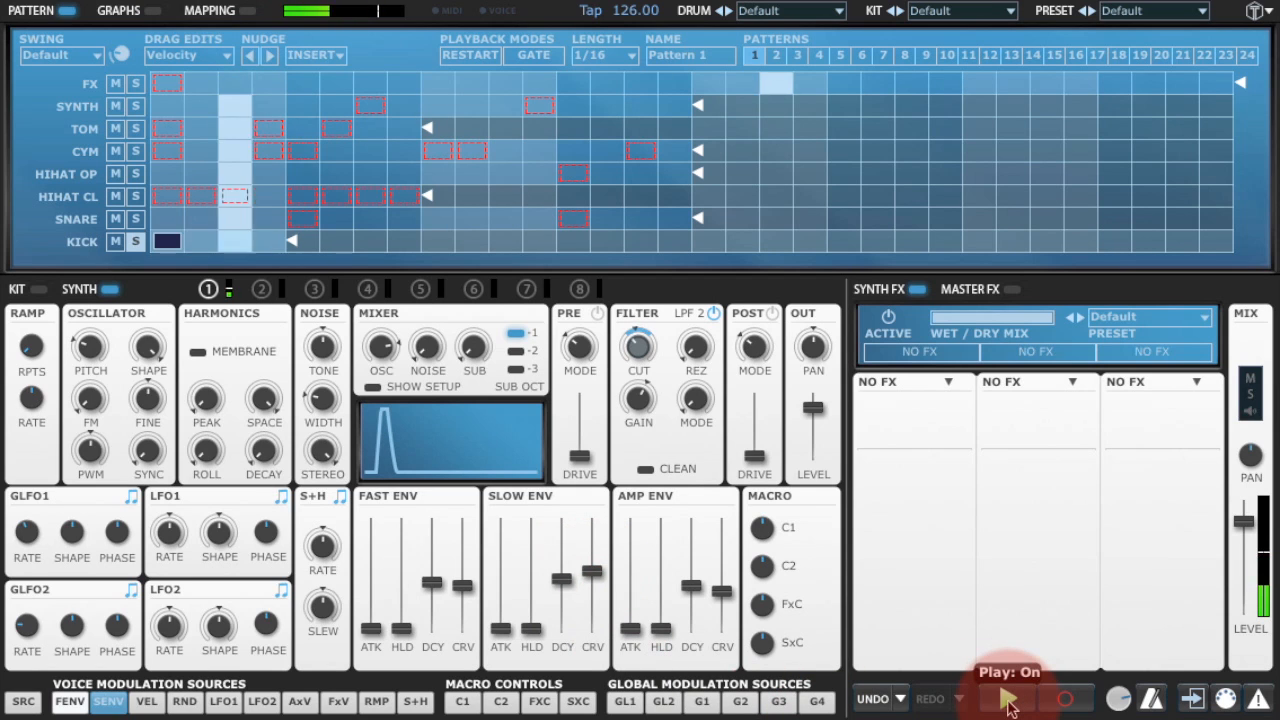
Toggle playback a few times to hear the new kick alongside the other parts
left_click(1004, 696)
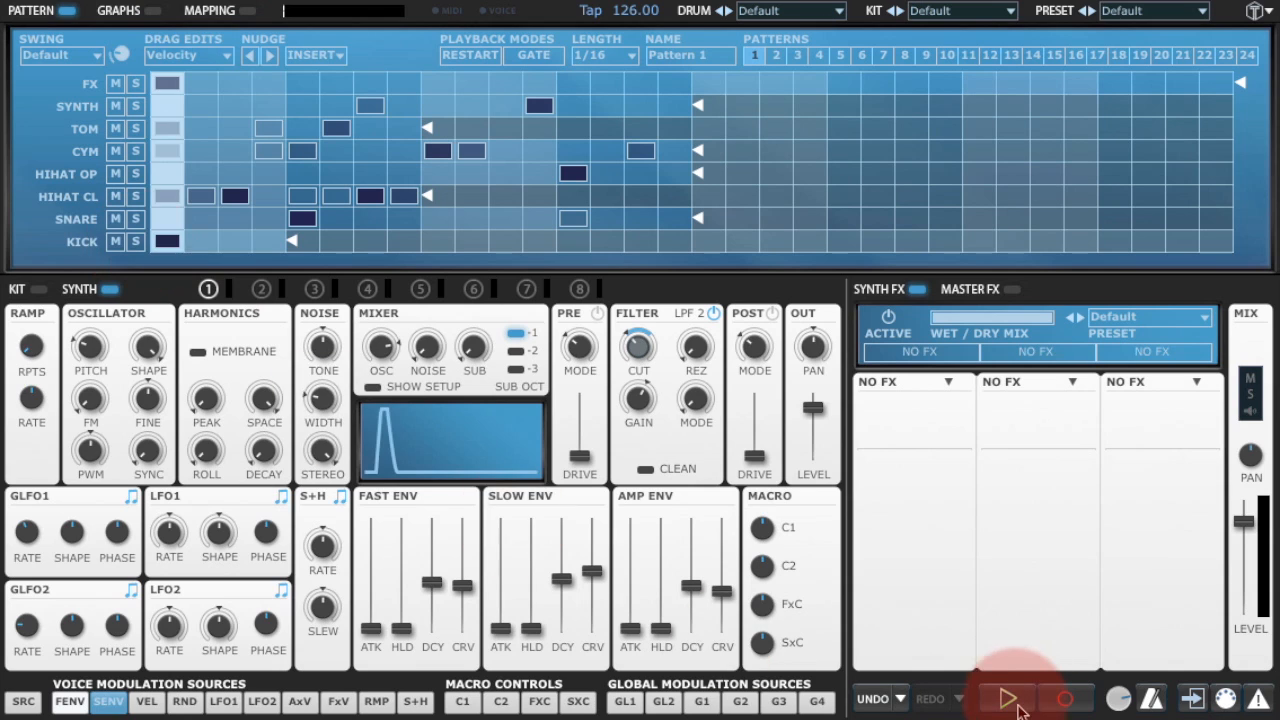
left_click(1006, 698)
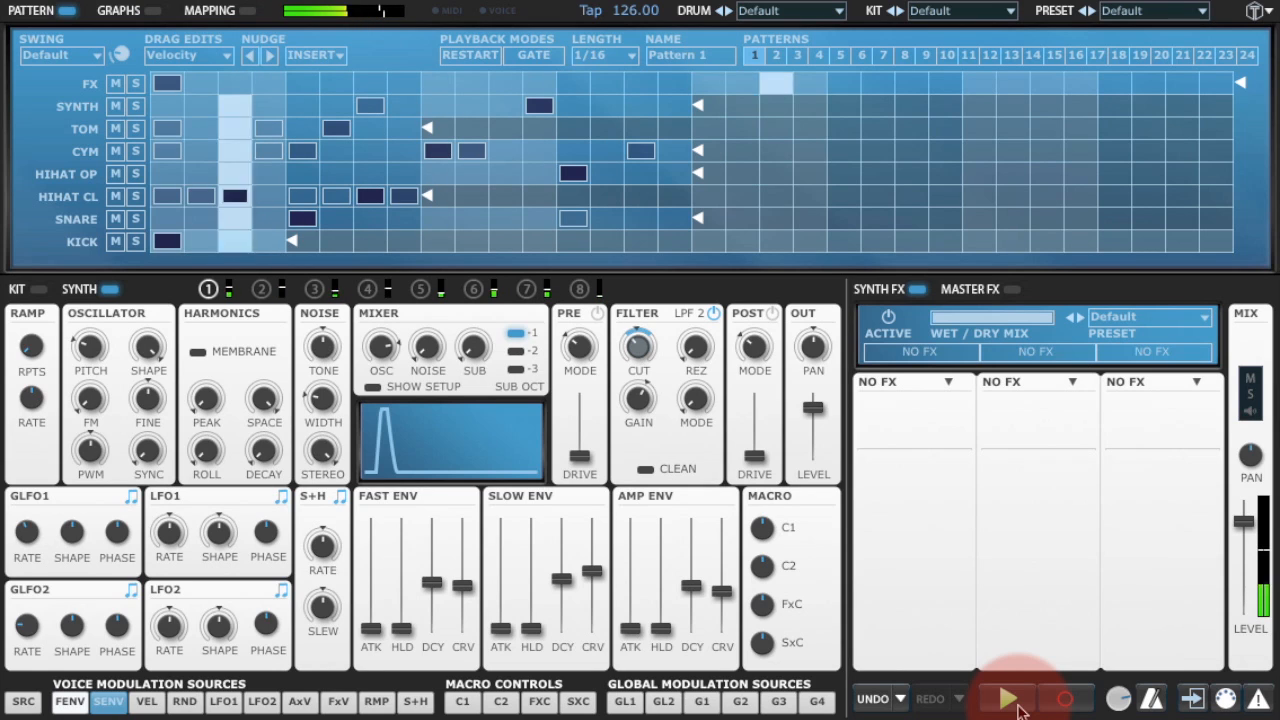
left_click(1008, 698)
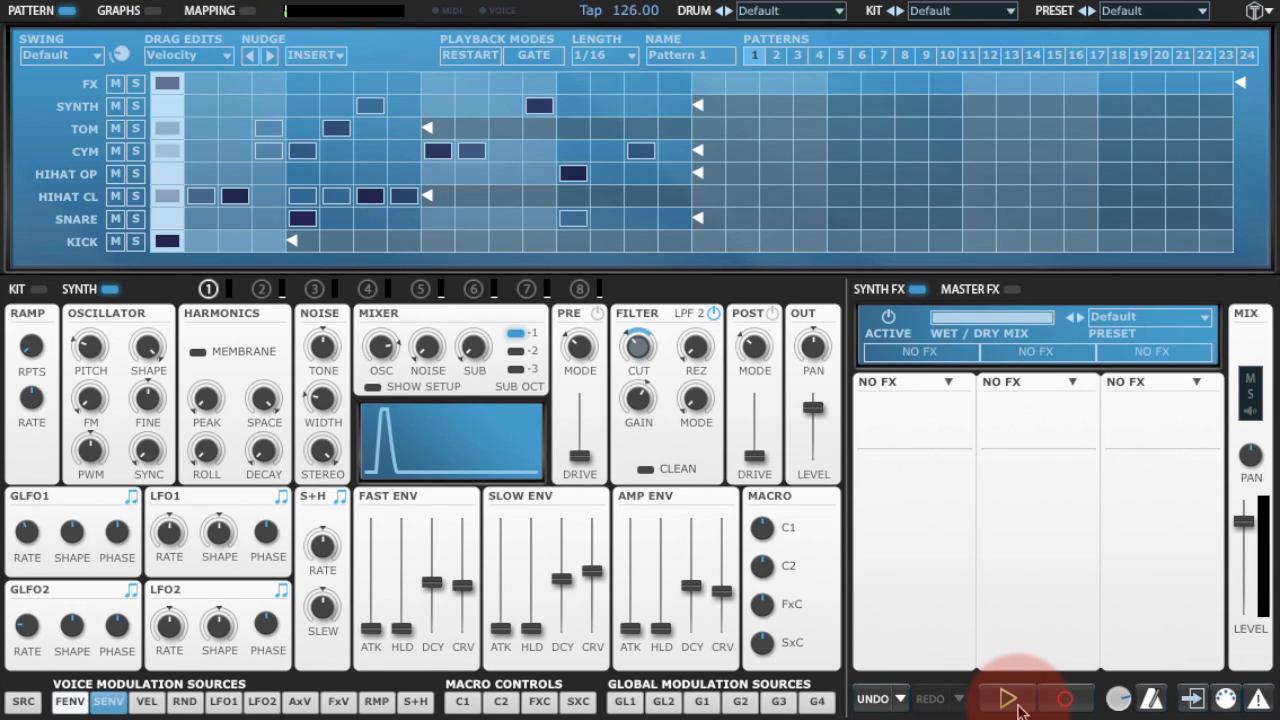
left_click(1004, 698)
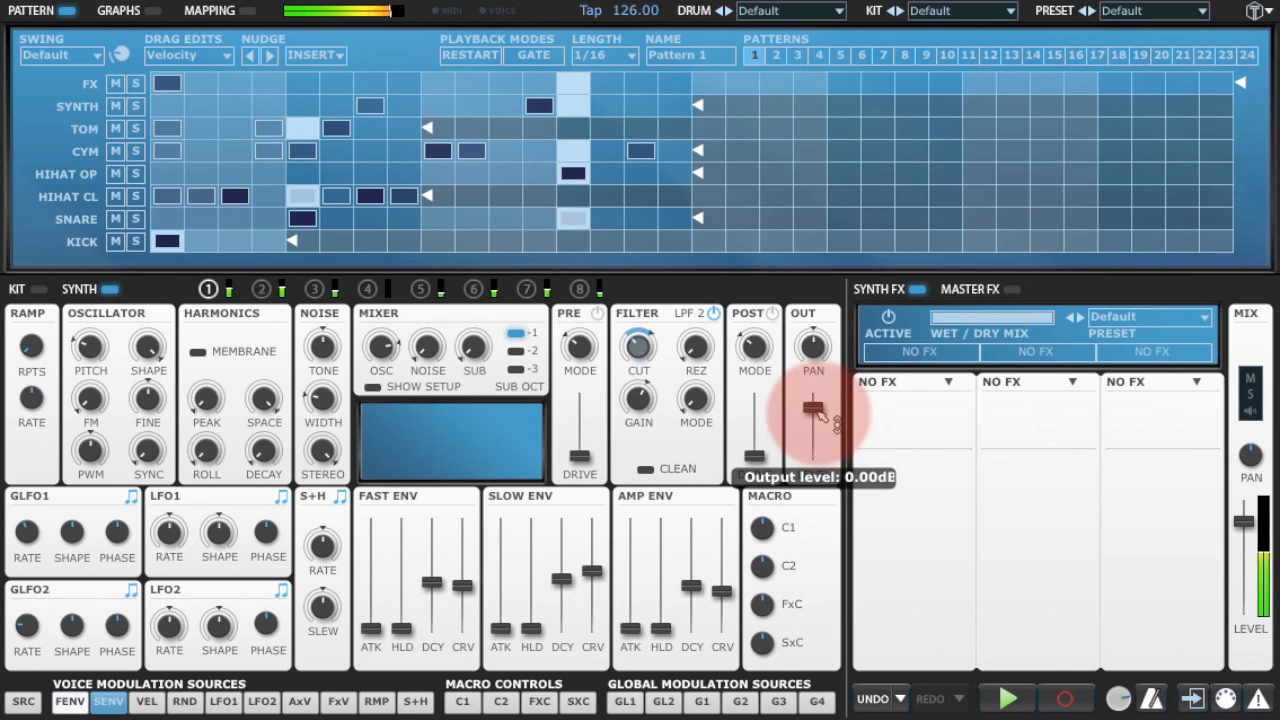
Set OUT LEVEL to 0 dB, slow envelope decay to 1.229 s, SUB to 3.13 dB, and solo the kick
left_click_drag(812, 420, 812, 404)
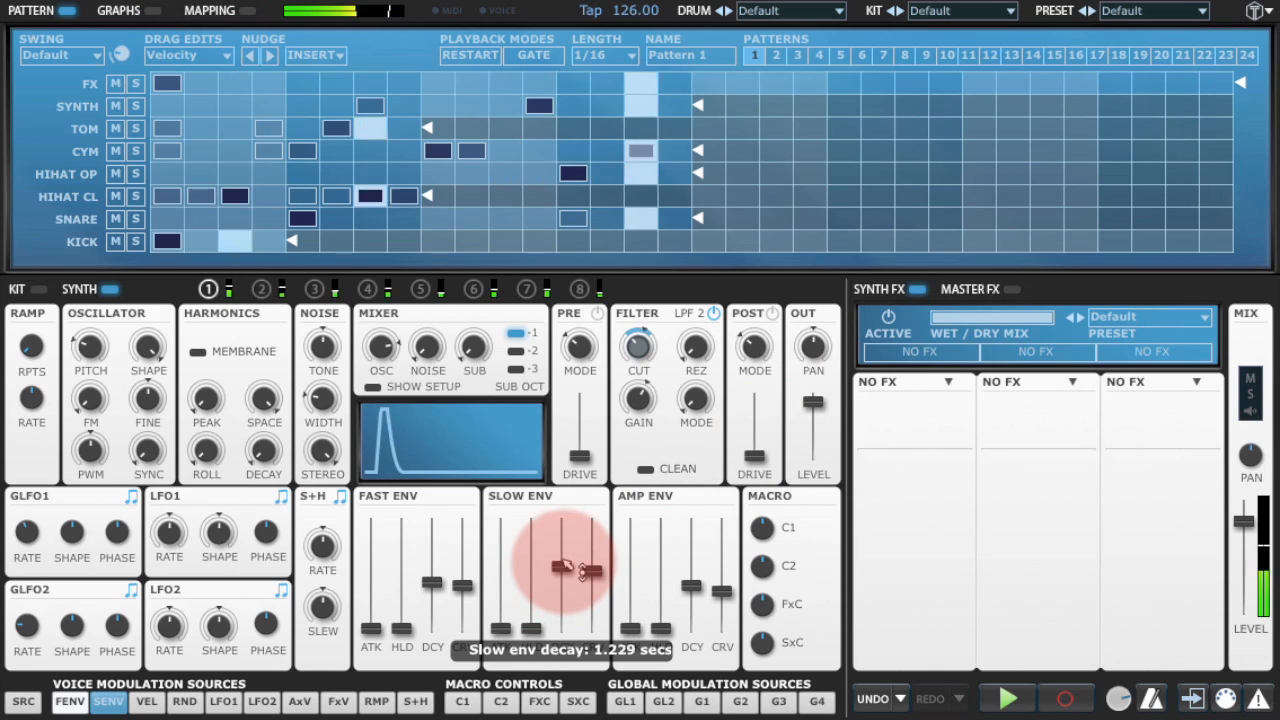
left_click_drag(576, 568, 580, 588)
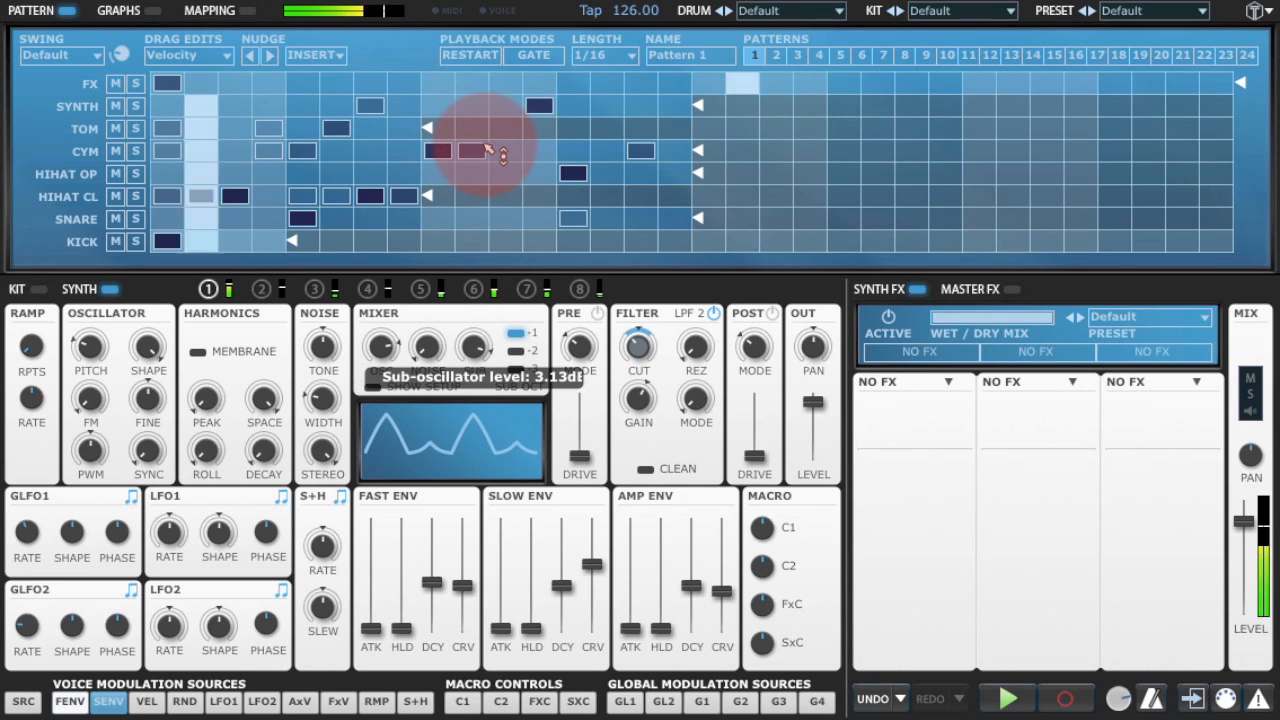
left_click_drag(488, 150, 492, 188)
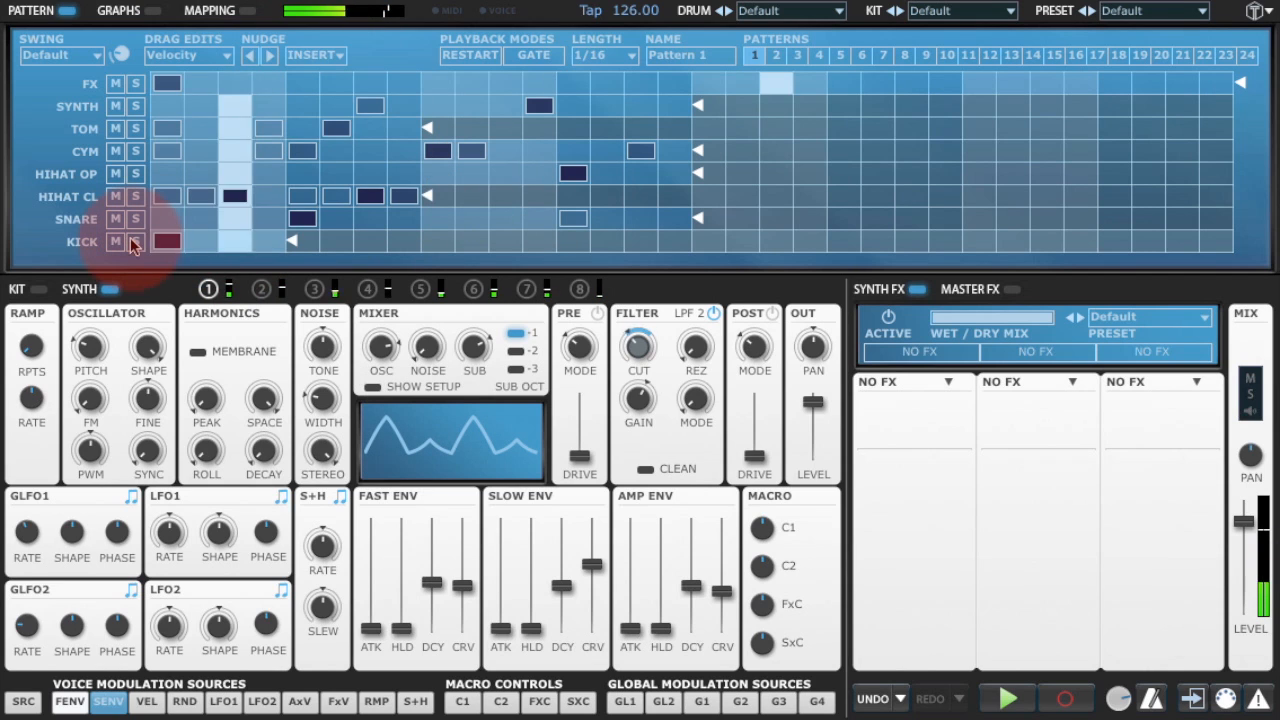
left_click(136, 242)
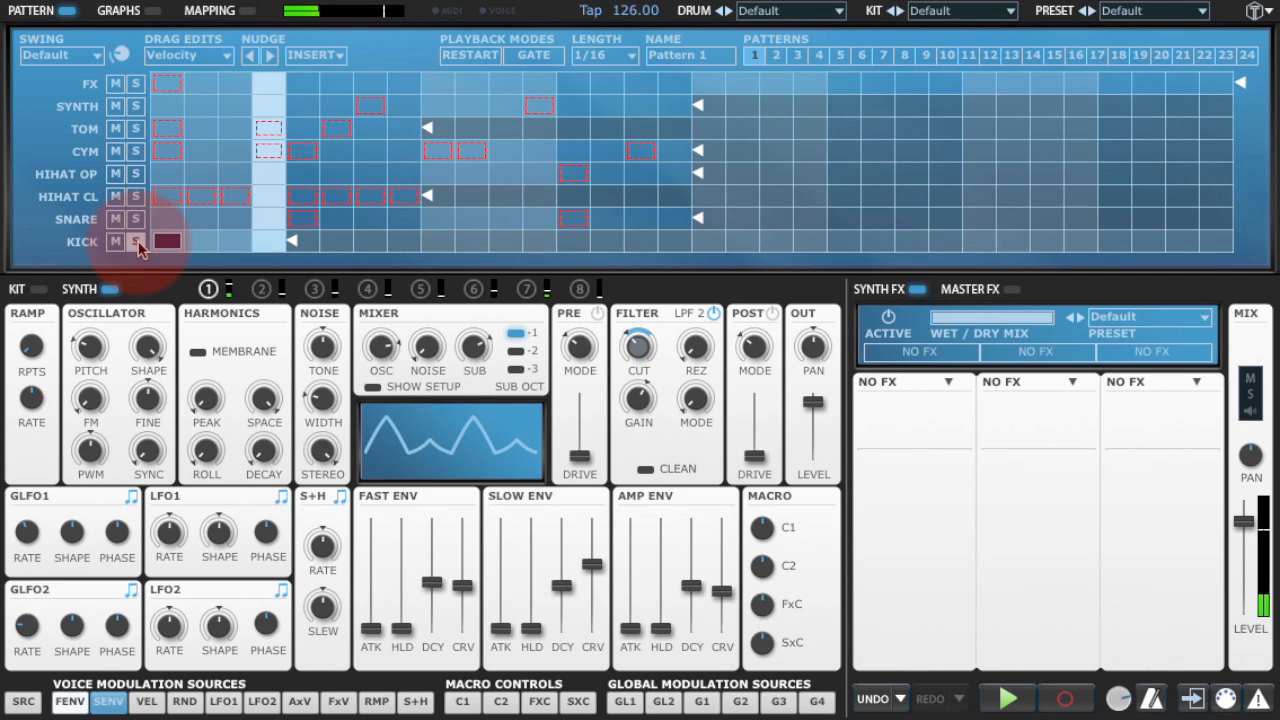